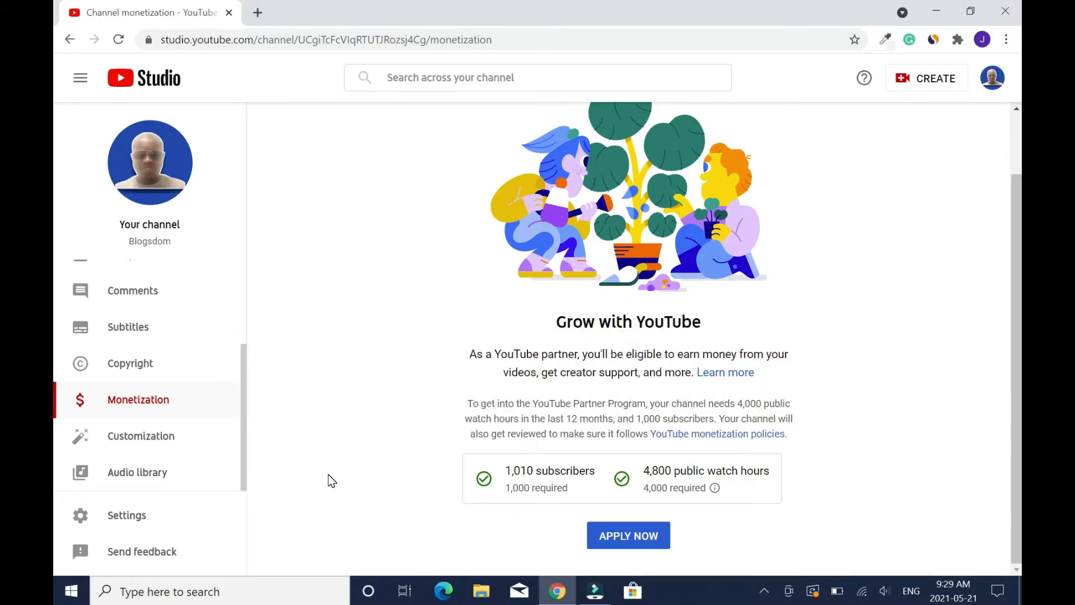
mouse_move(519, 530)
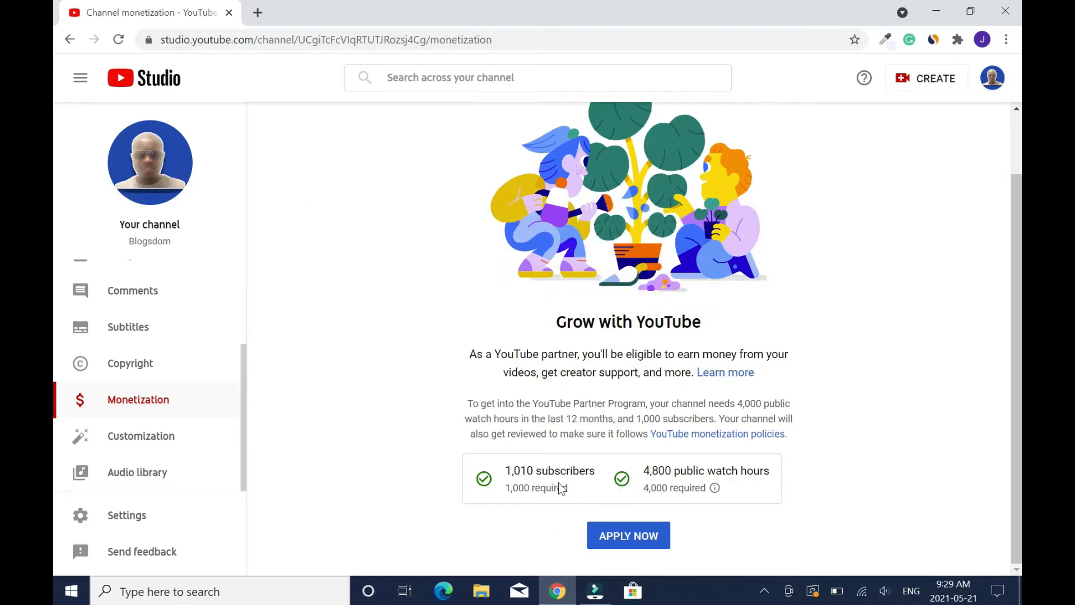
mouse_move(671, 497)
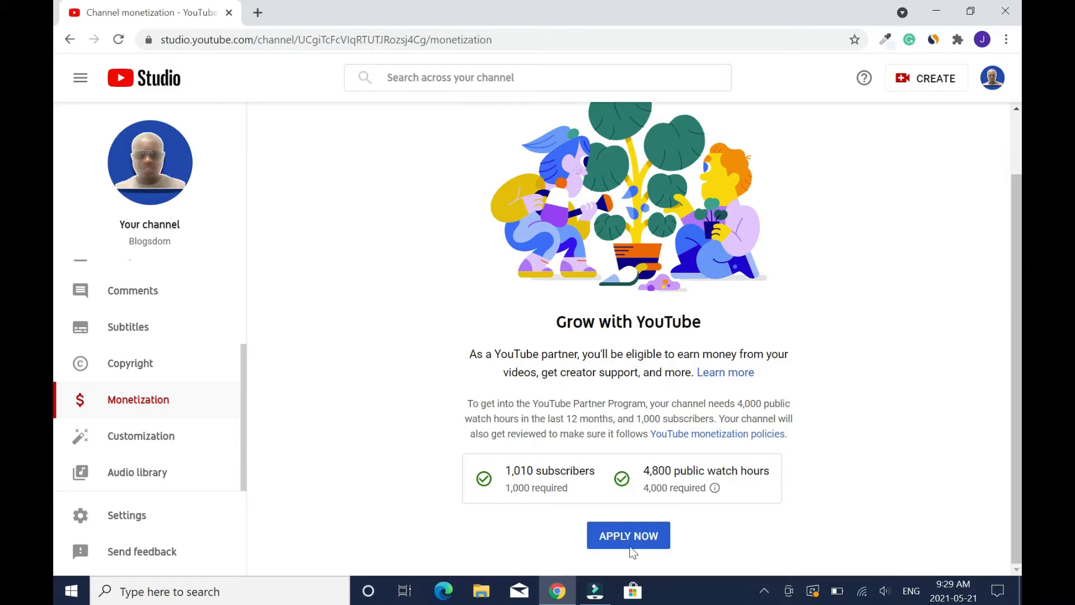
Start the Partner Program application and scroll through the Step 1 terms.
click(627, 535)
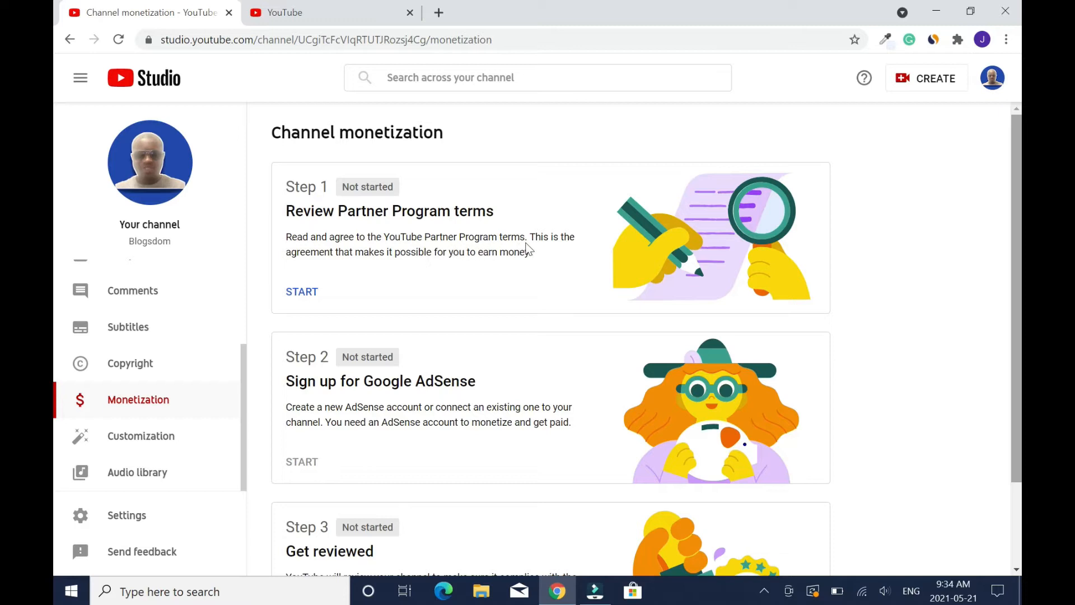
mouse_move(408, 268)
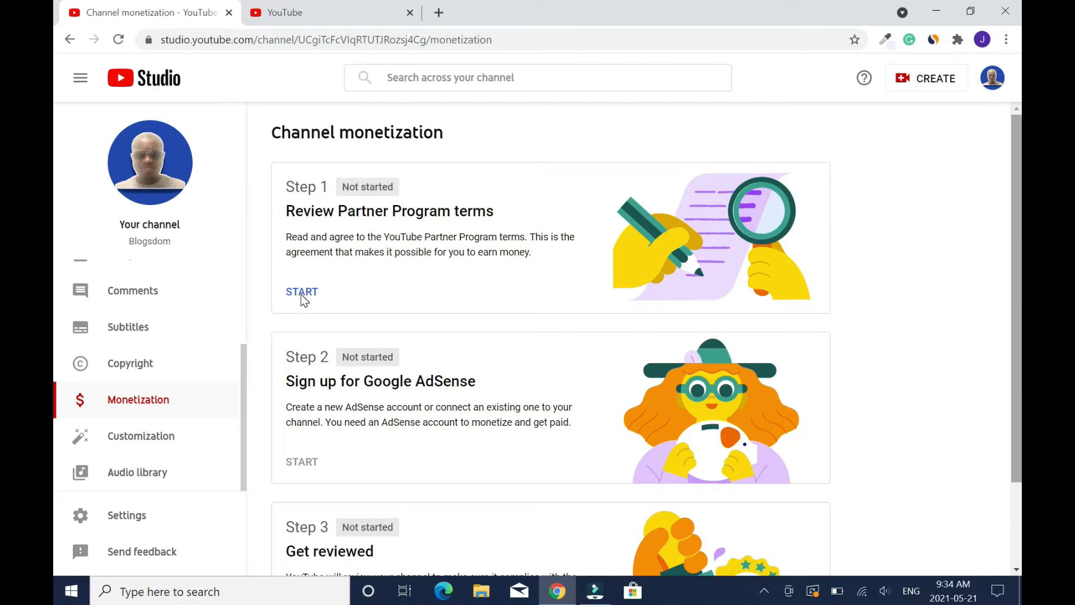
click(301, 291)
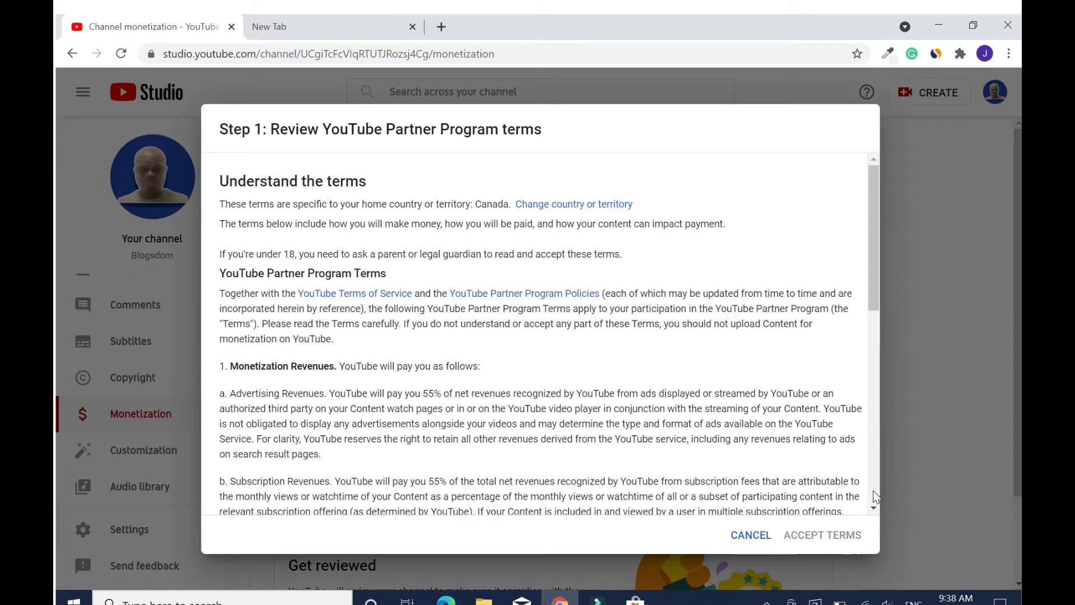
scroll(down, 3)
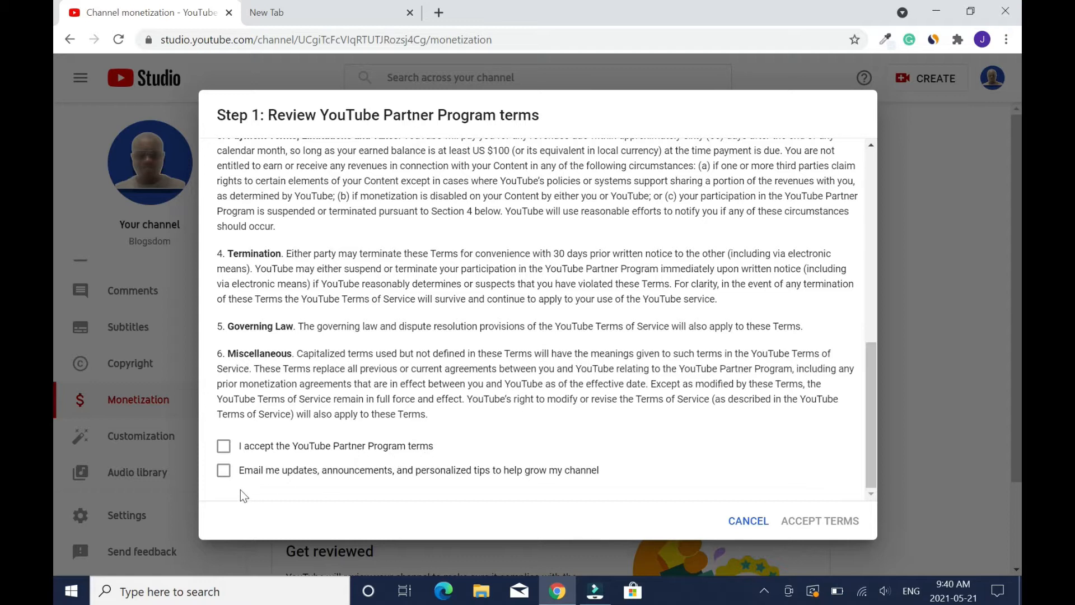
mouse_move(350, 480)
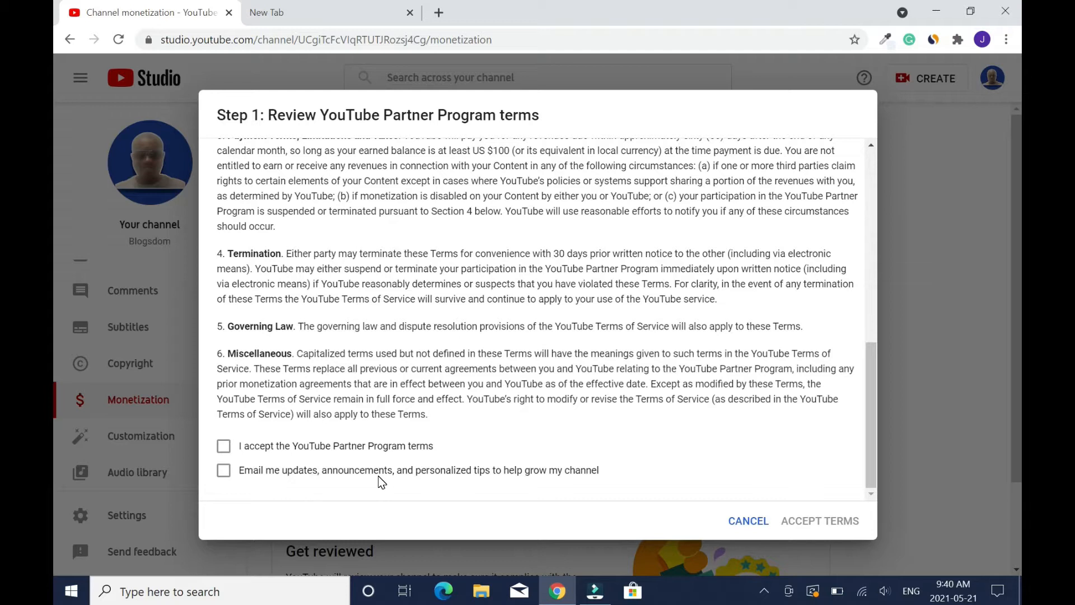
mouse_move(606, 486)
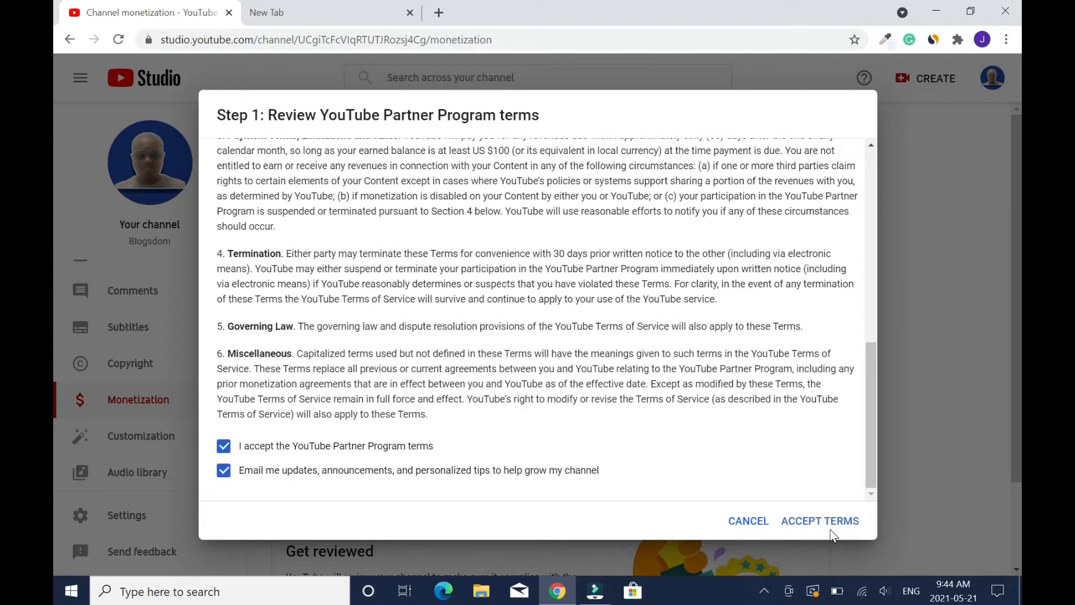
Accept the terms, start Step 2, and answer 'No, I don't have an existing account'.
click(819, 520)
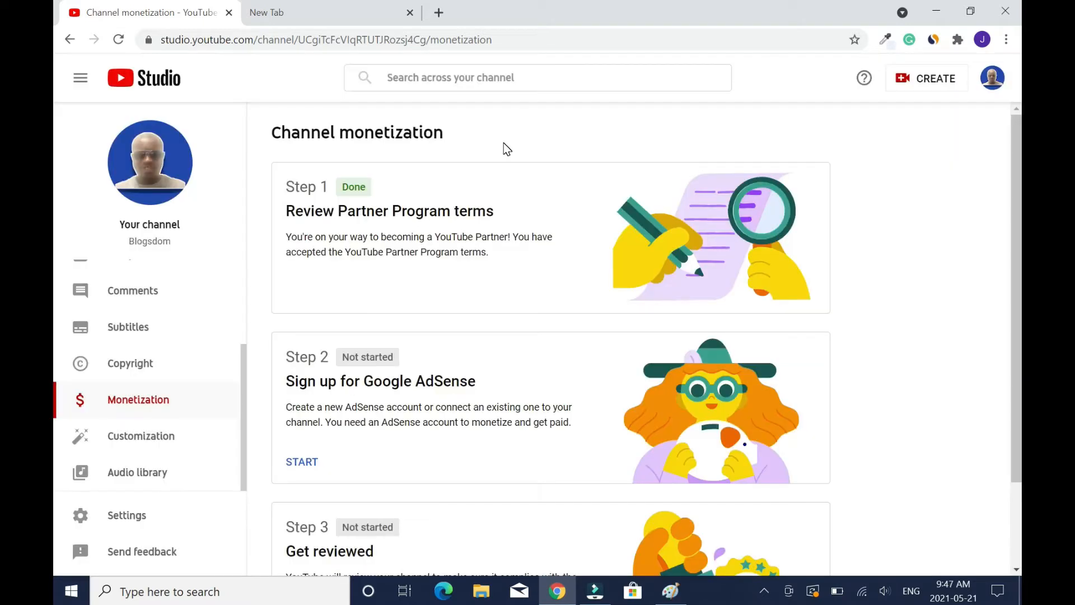
mouse_move(593, 170)
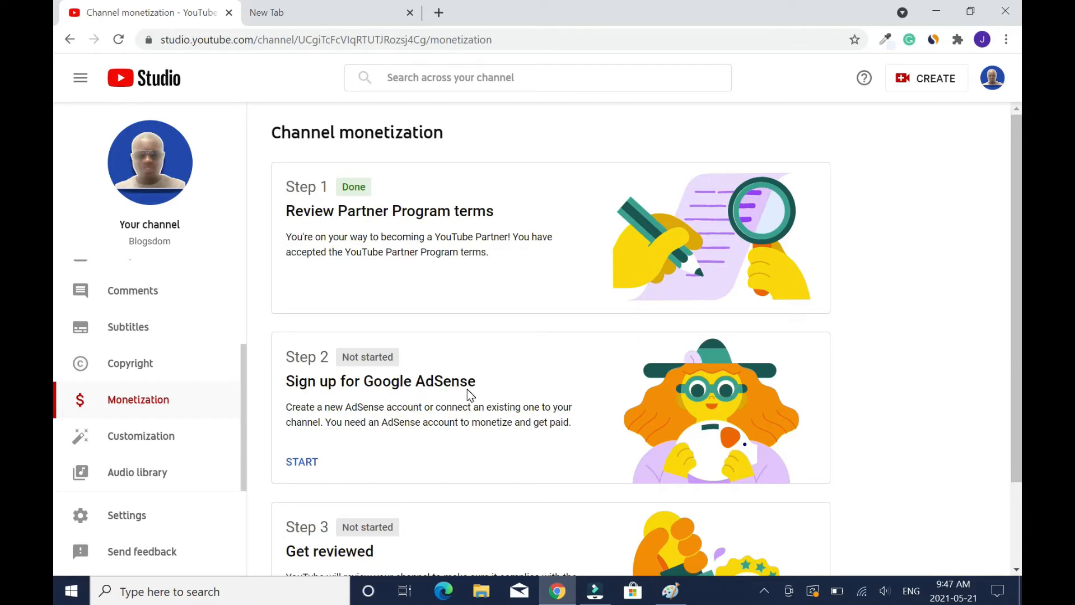
click(302, 461)
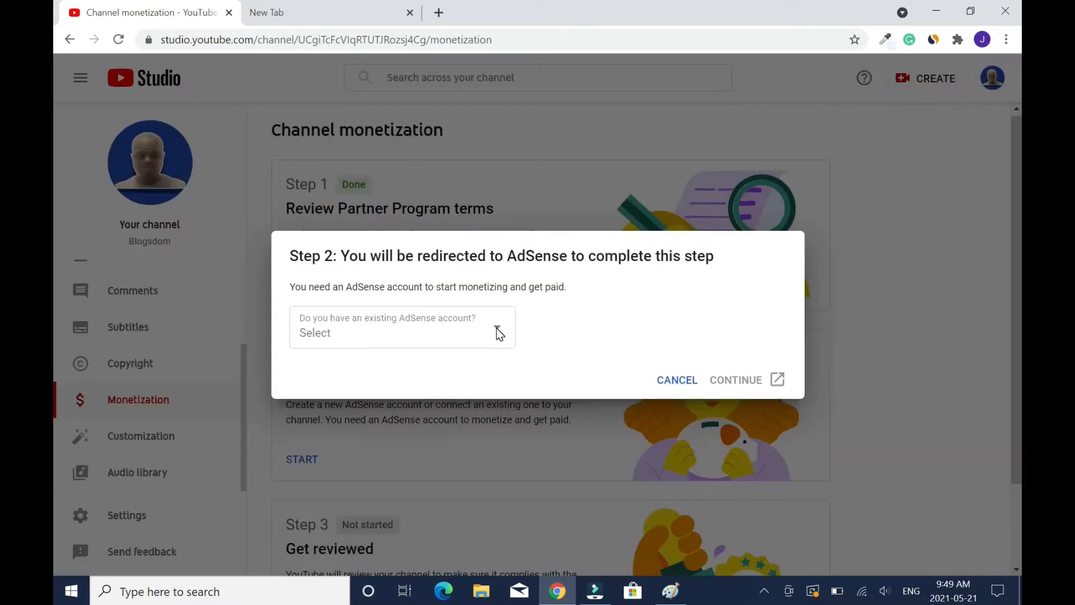
click(402, 332)
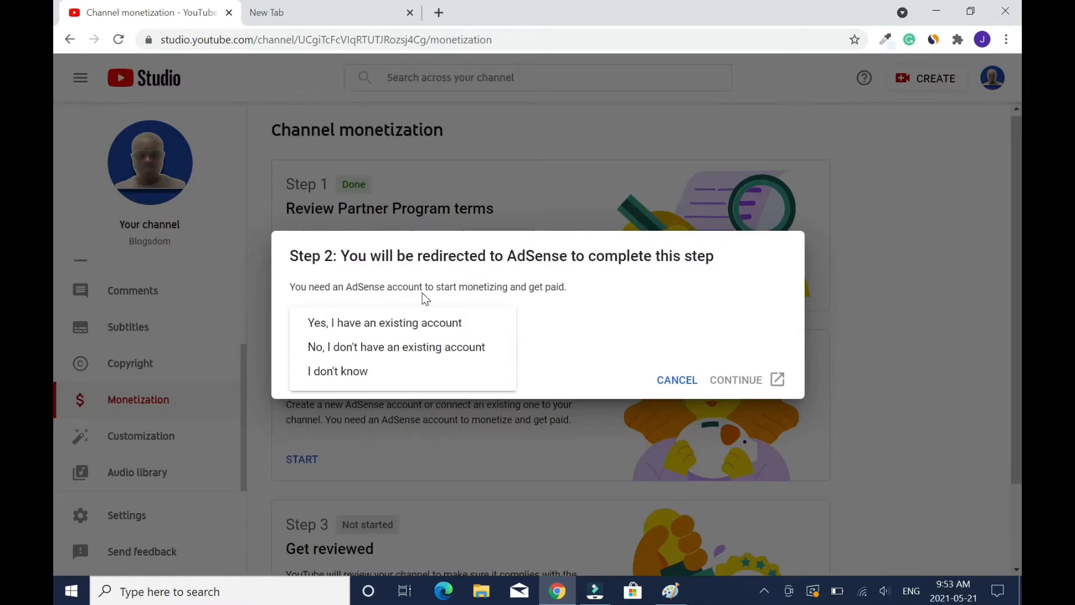
mouse_move(545, 303)
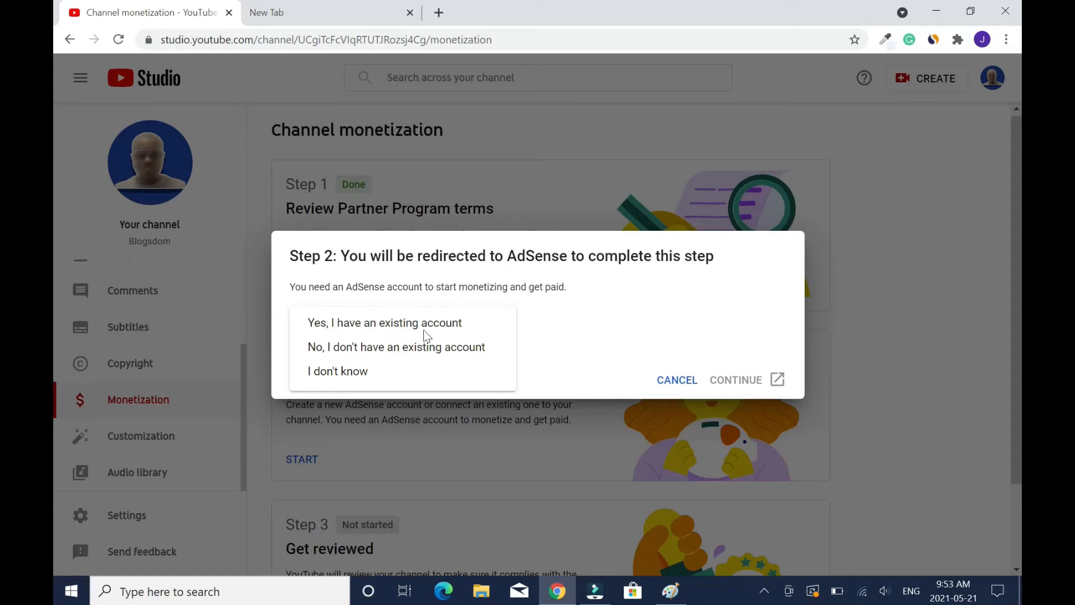
mouse_move(410, 361)
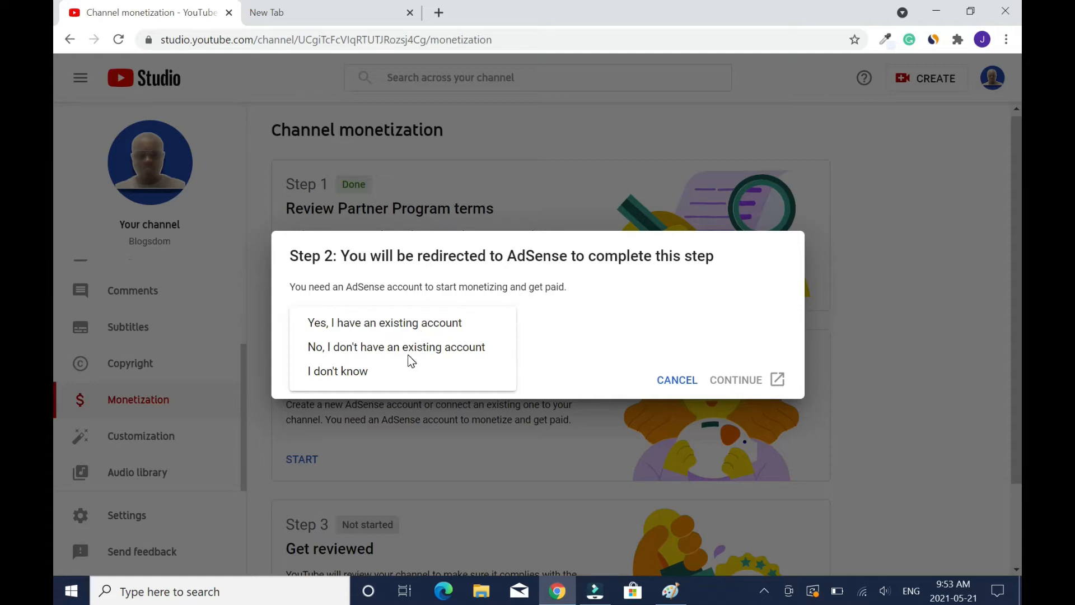
mouse_move(504, 352)
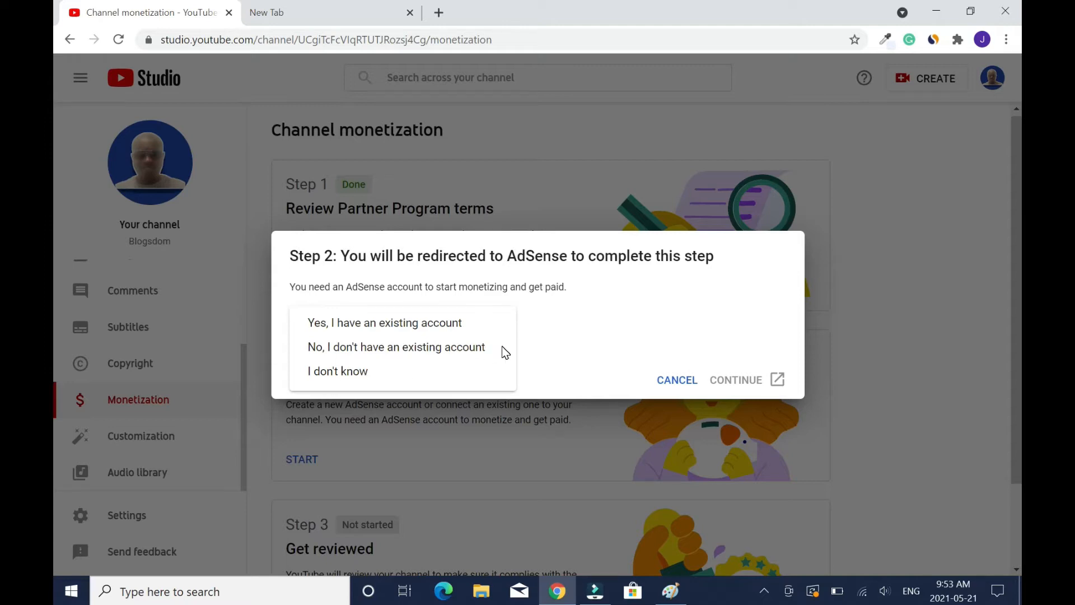
mouse_move(484, 360)
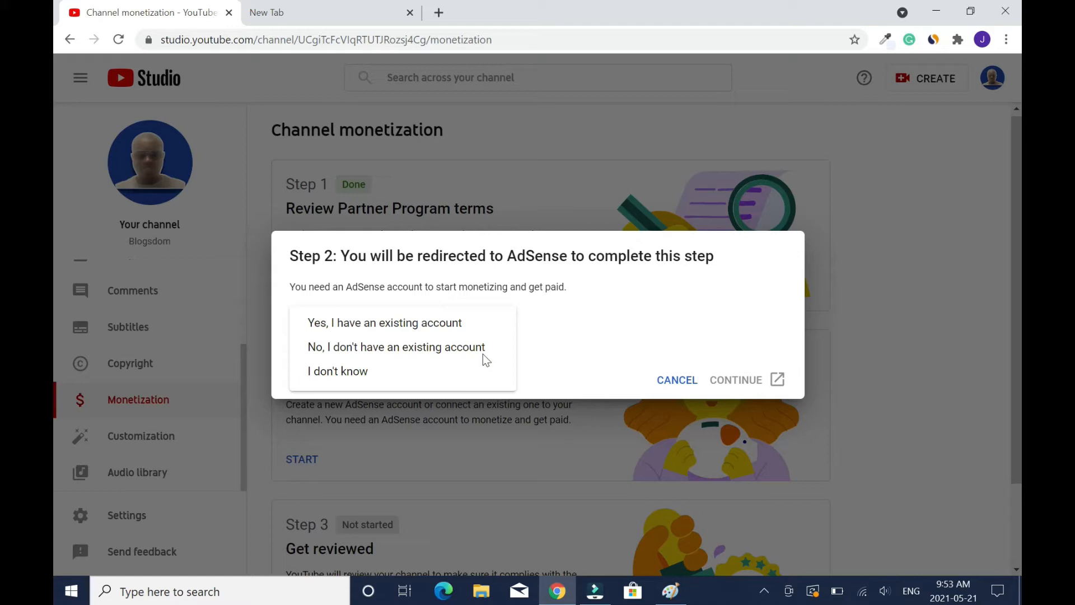
mouse_move(515, 352)
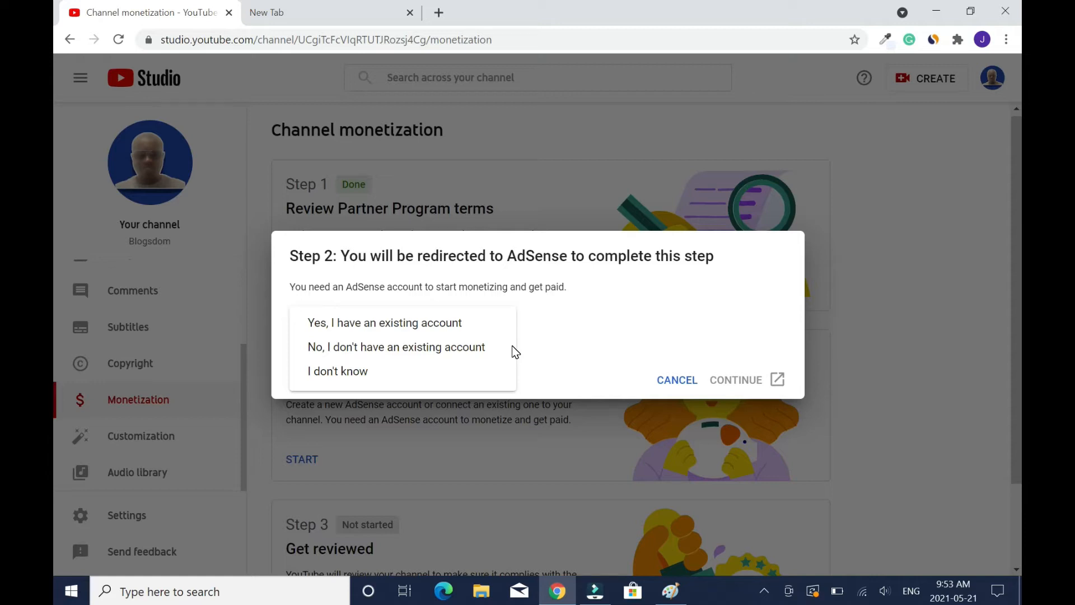
mouse_move(485, 363)
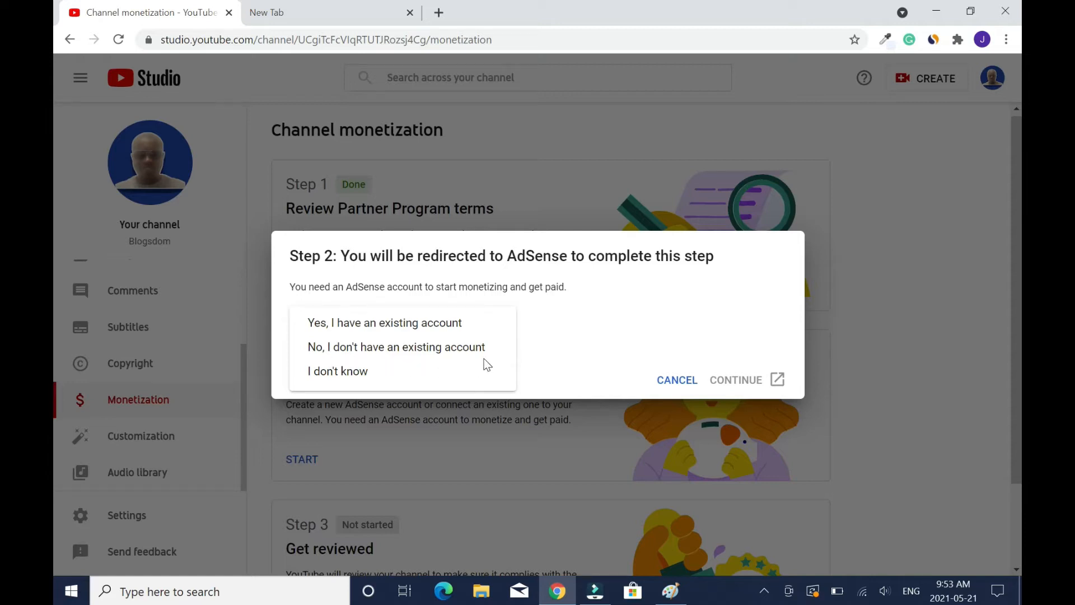
click(395, 346)
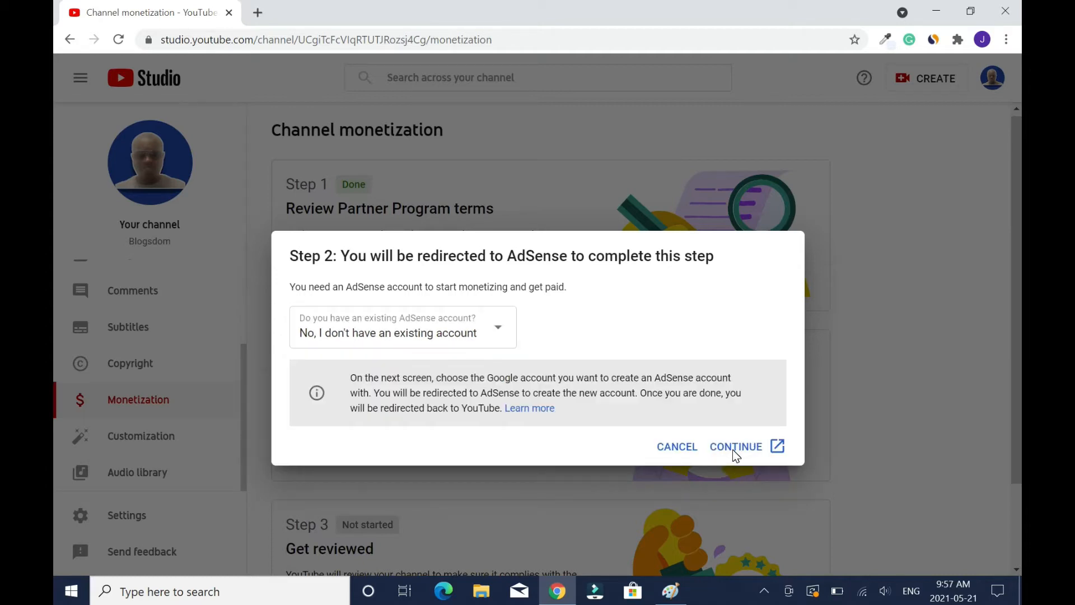
Continue to AdSense and create the account with Canada and the agreement accepted.
click(735, 446)
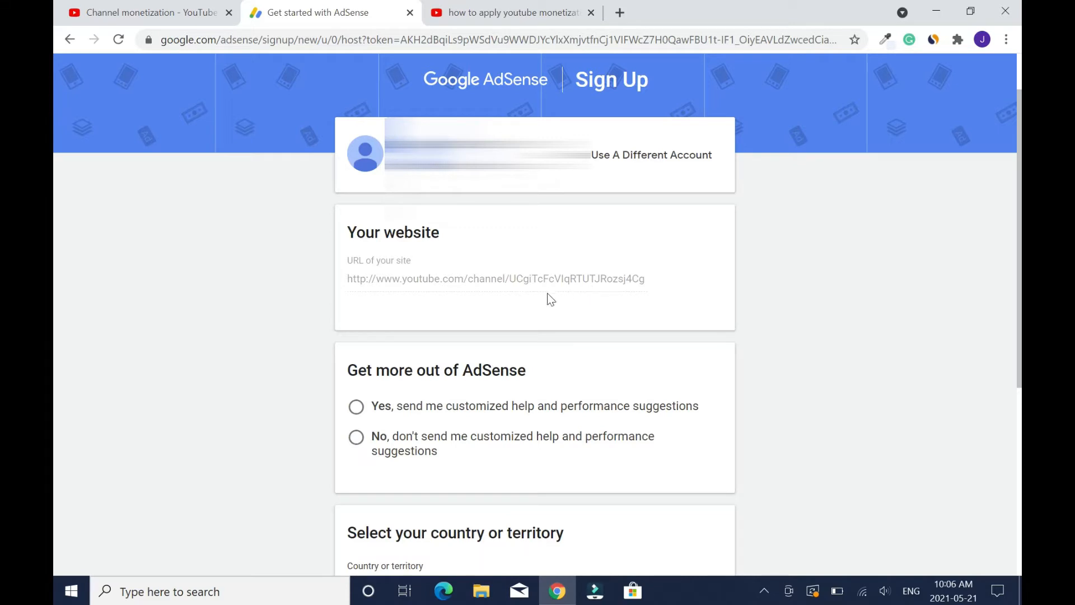
mouse_move(479, 385)
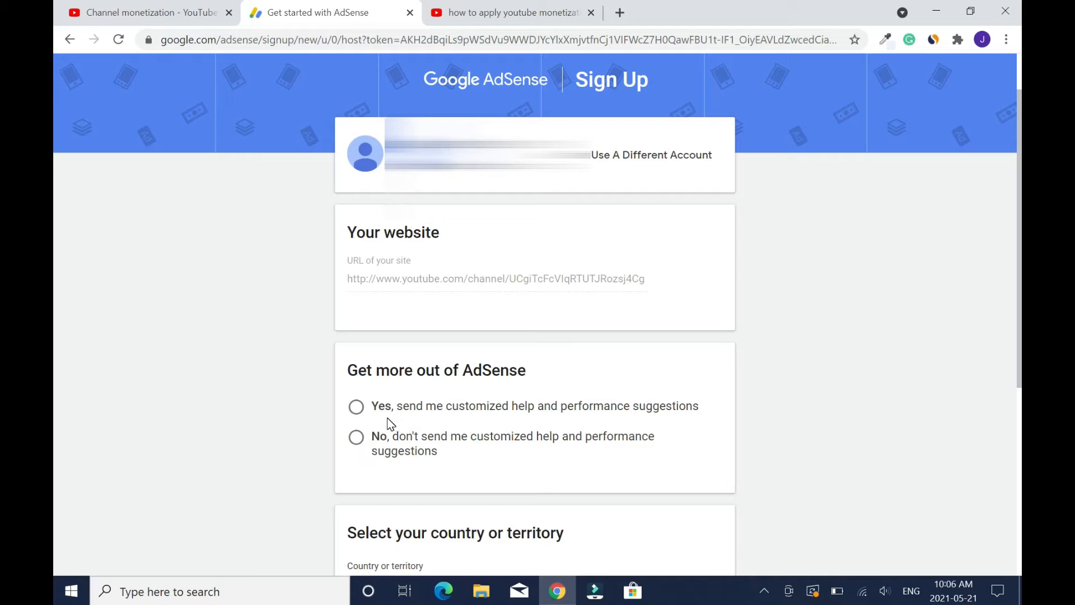
mouse_move(559, 419)
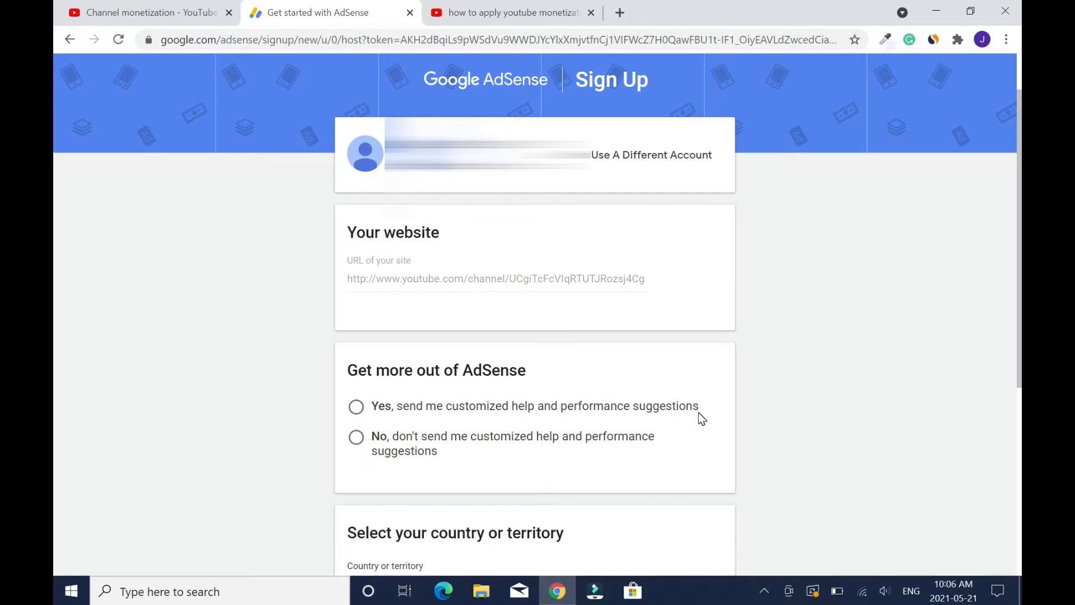
mouse_move(515, 453)
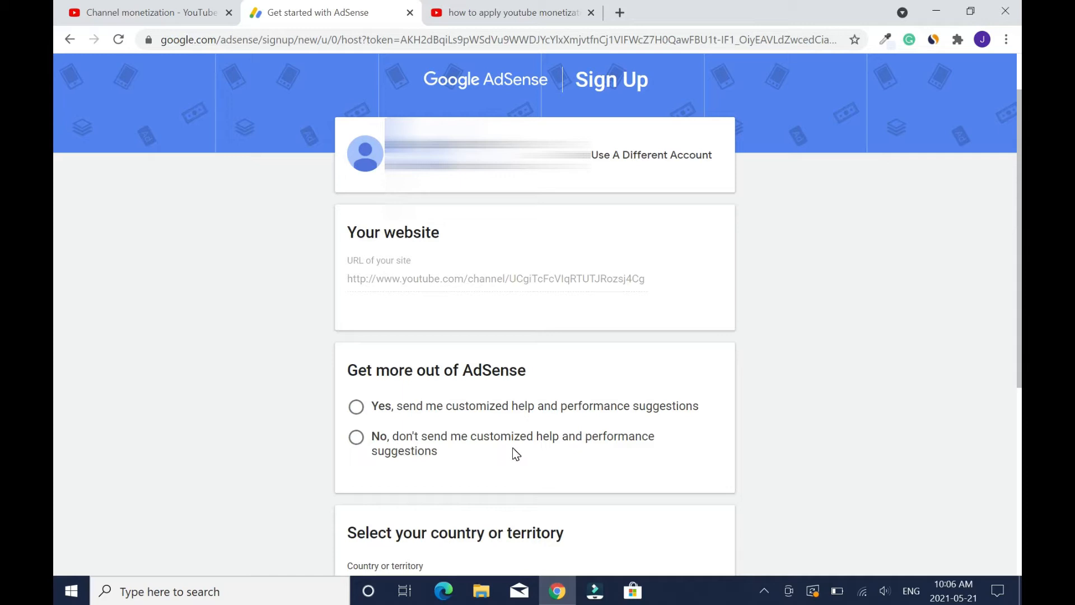
mouse_move(465, 458)
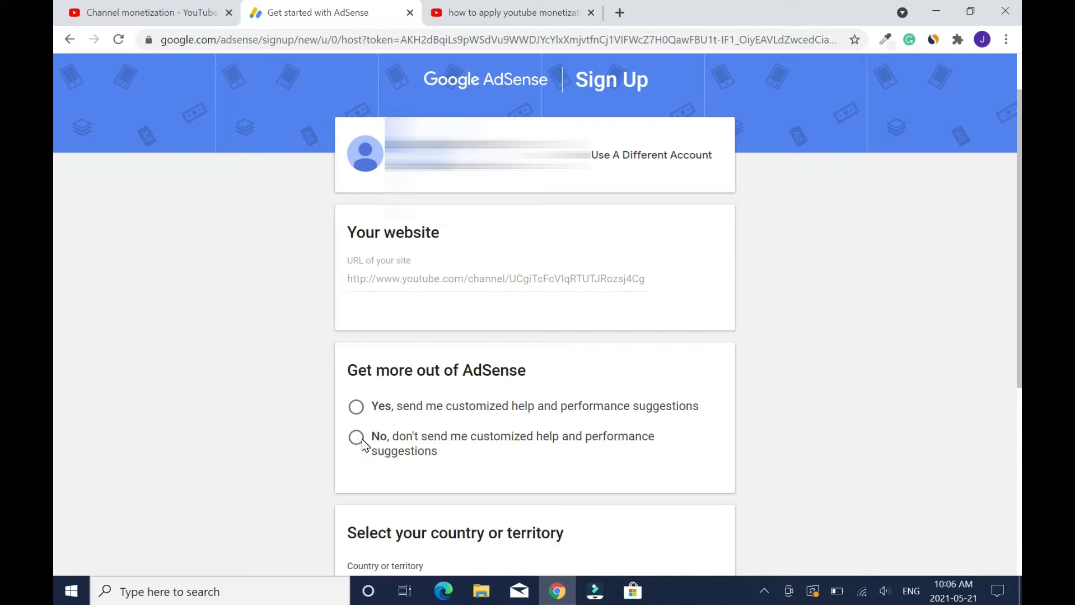
mouse_move(809, 391)
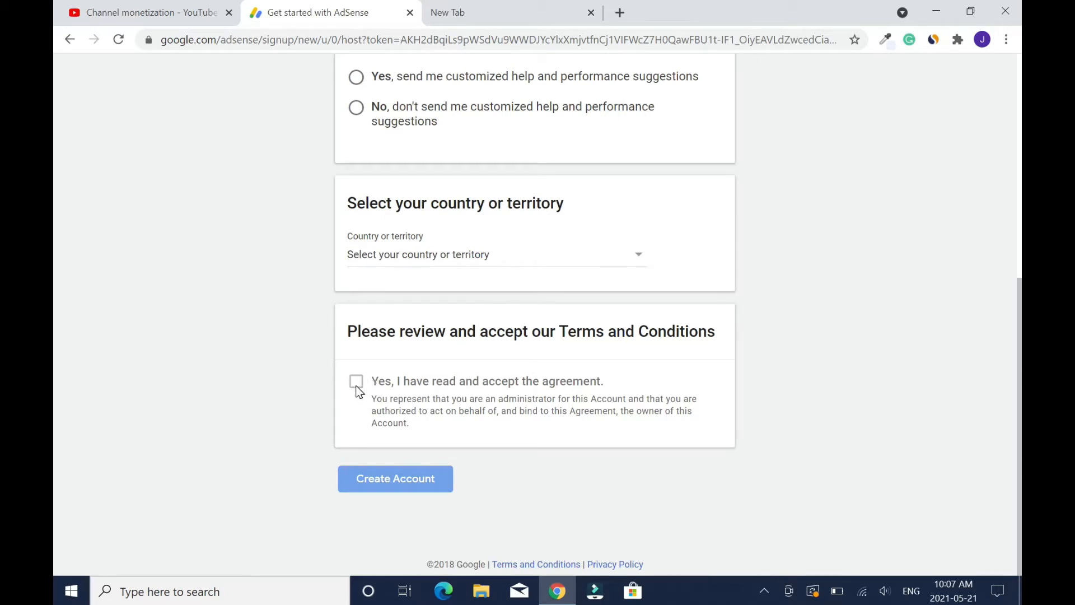
mouse_move(820, 320)
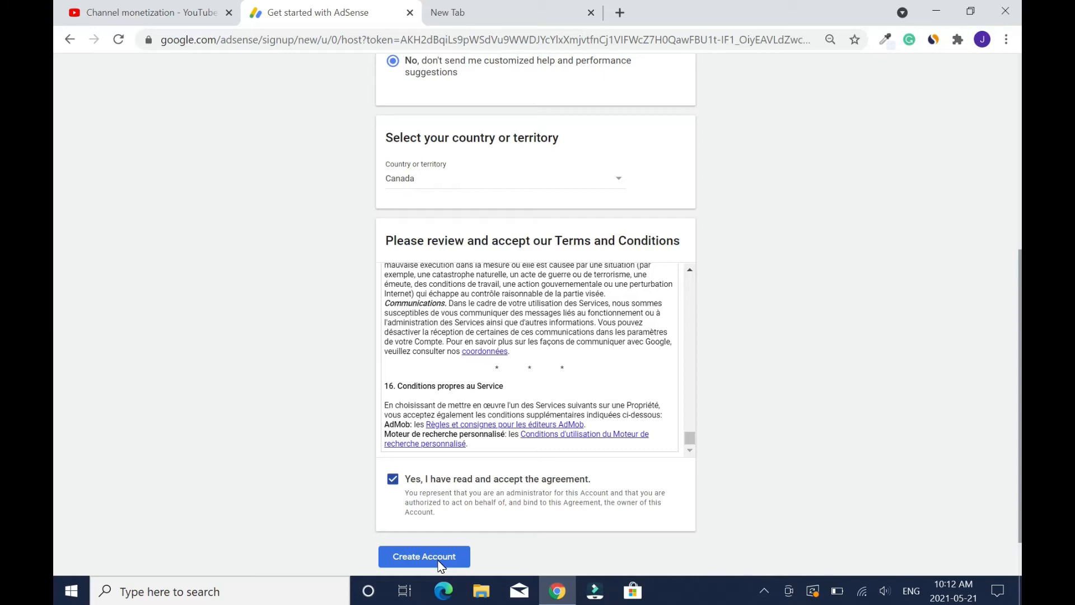
click(424, 556)
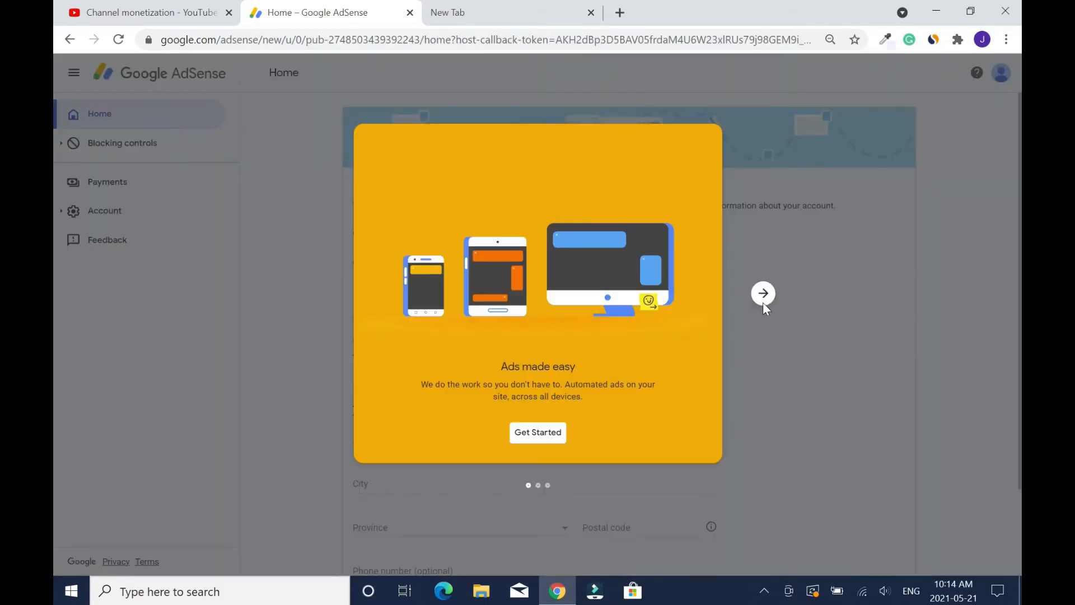
mouse_move(660, 478)
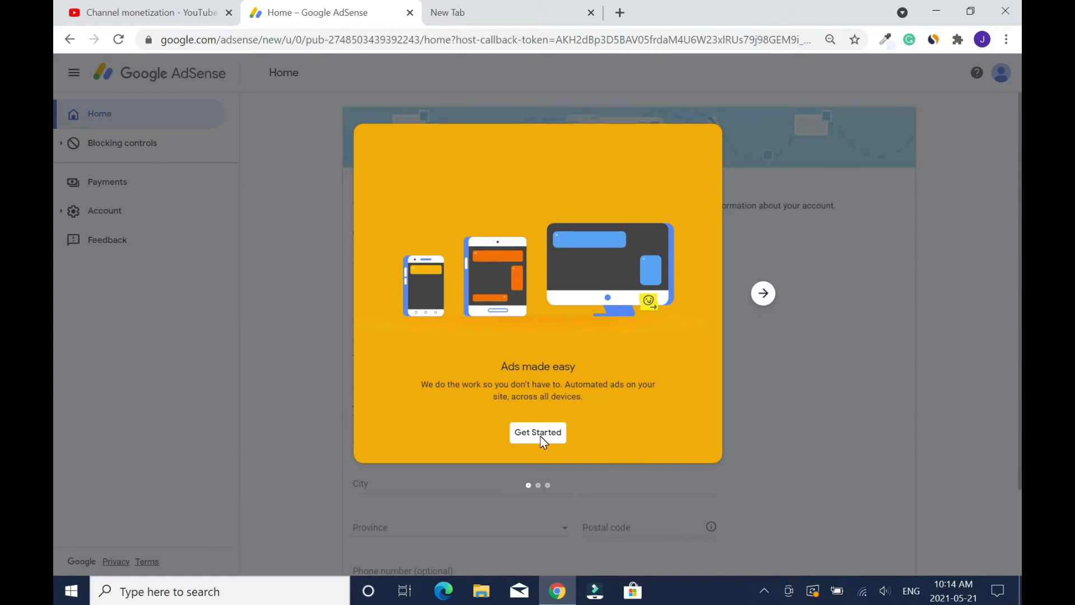
Get started from the 'Ads made easy' welcome card to reach Payment address details.
click(537, 432)
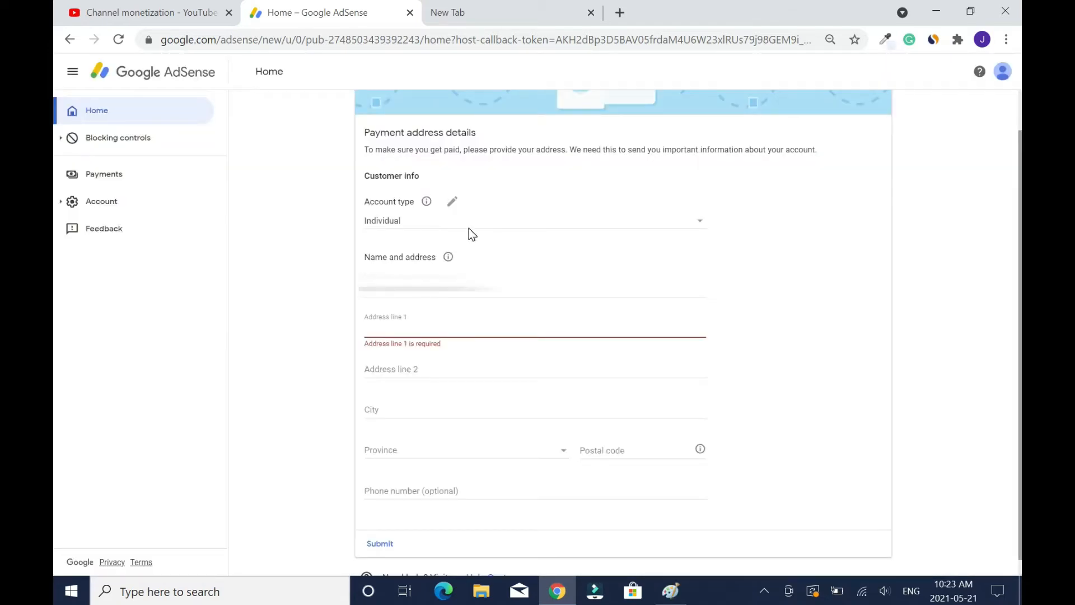
mouse_move(424, 226)
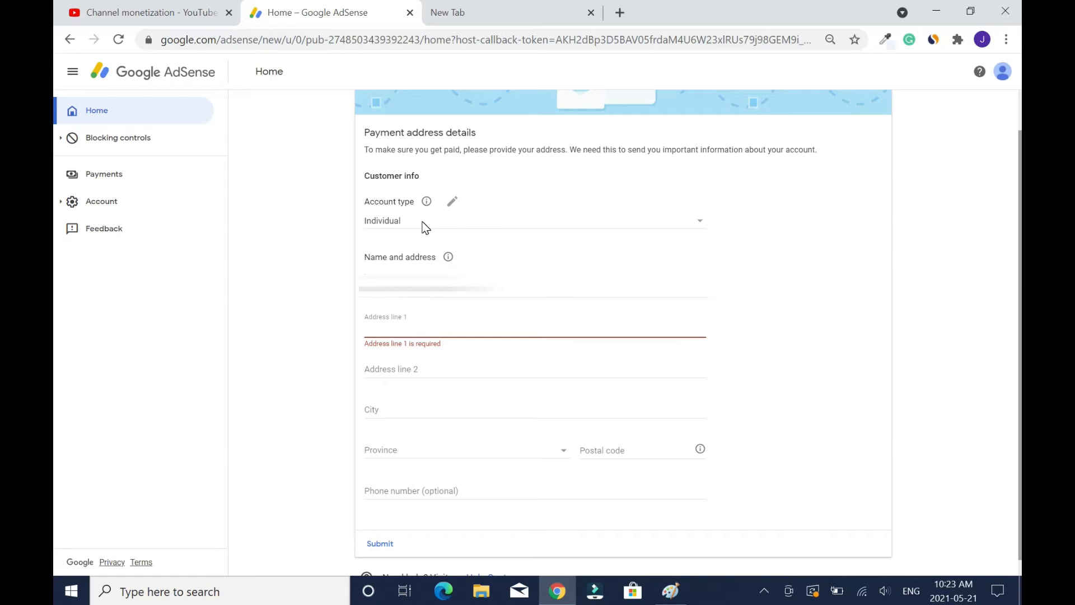
mouse_move(516, 234)
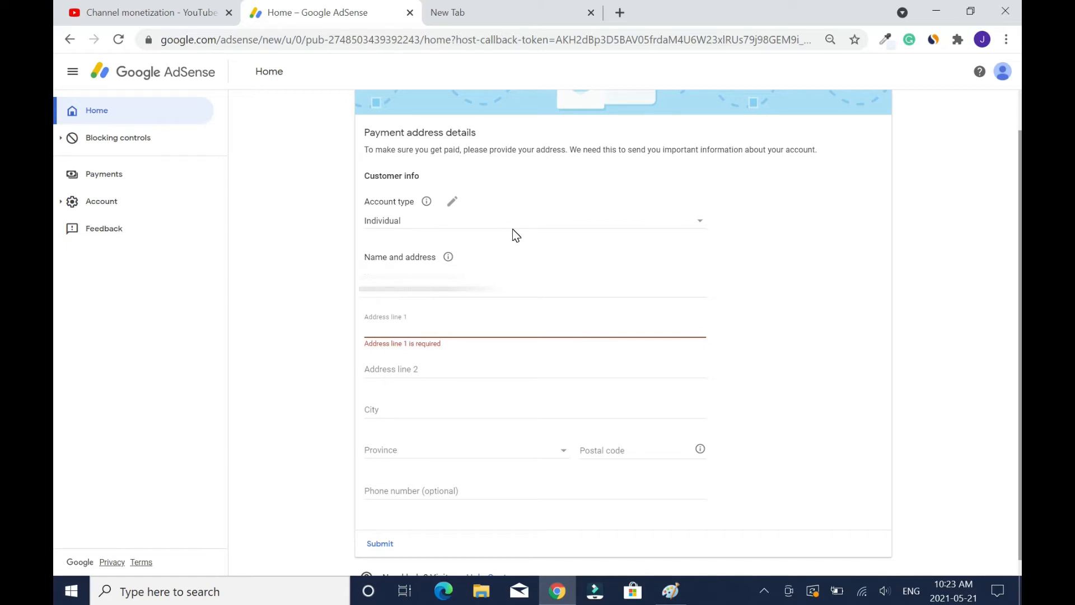
mouse_move(501, 233)
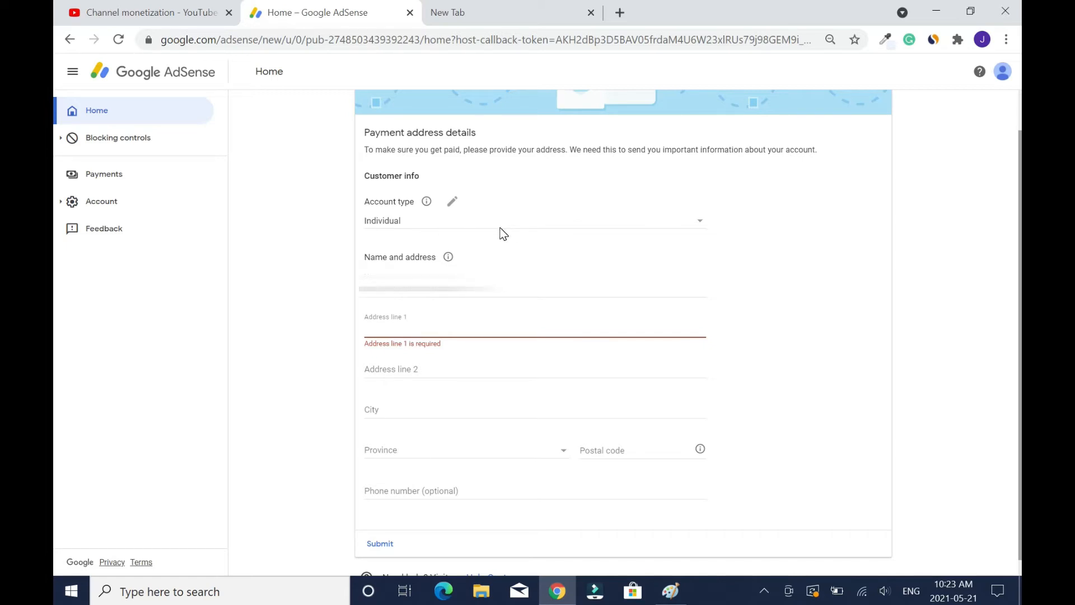
mouse_move(531, 232)
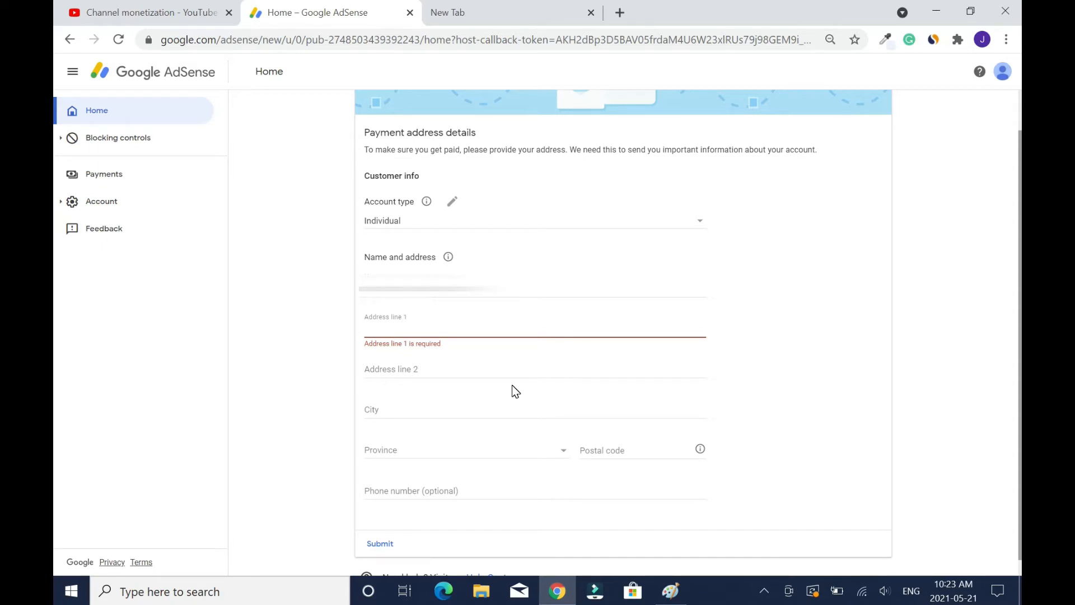
mouse_move(489, 483)
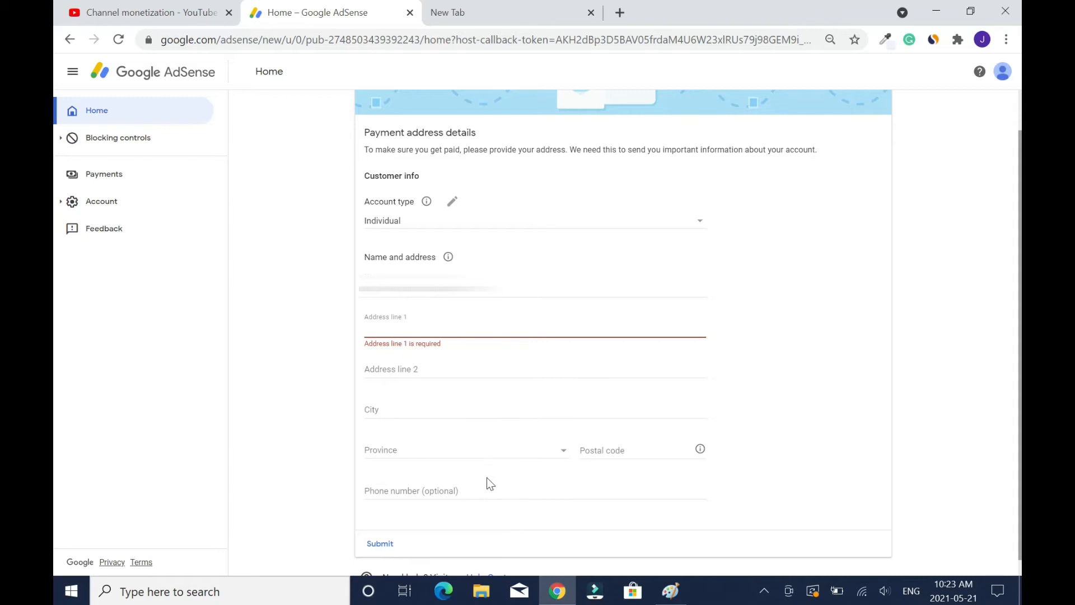
mouse_move(381, 550)
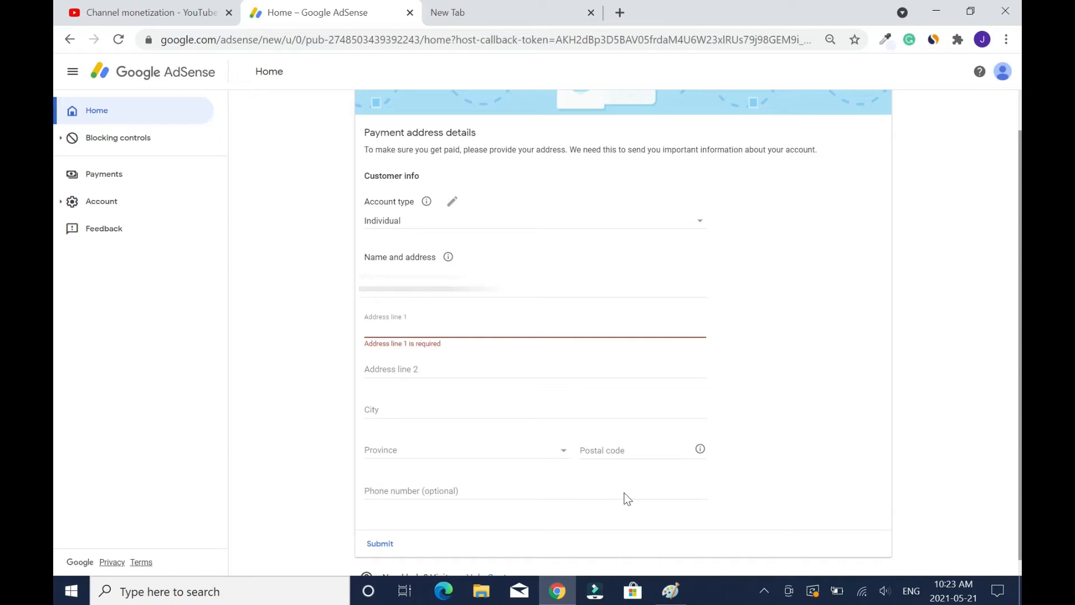
Submit the payment address and redirect back to YouTube Studio.
click(380, 543)
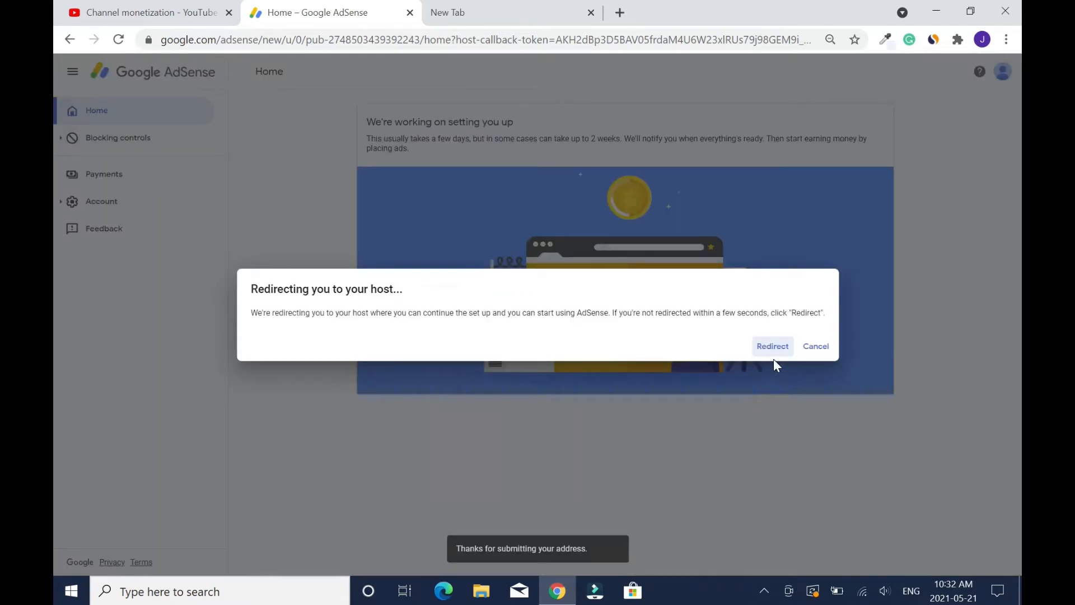
click(772, 346)
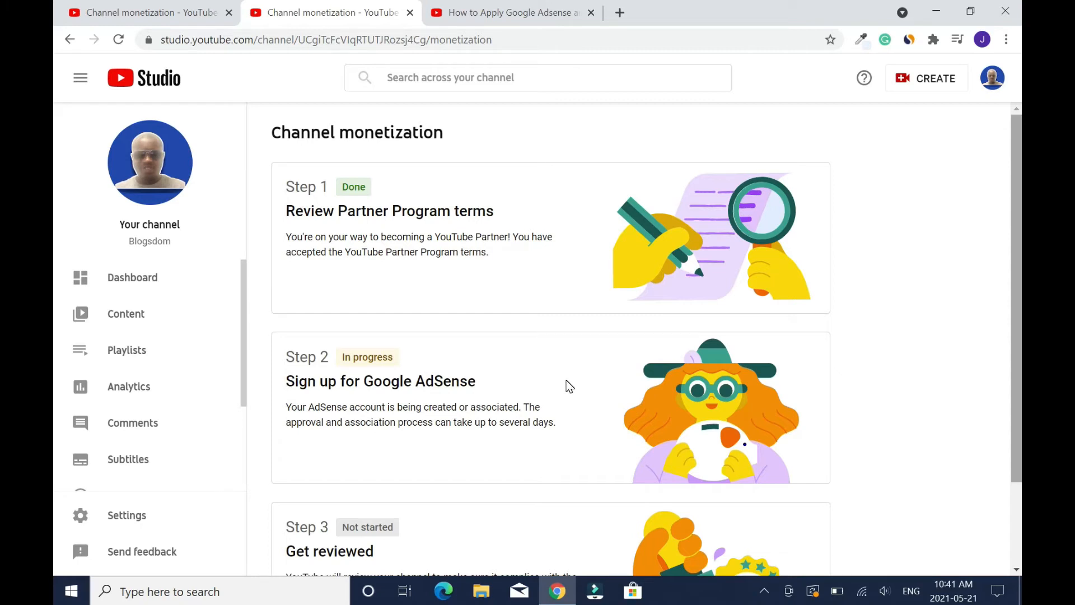
mouse_move(592, 393)
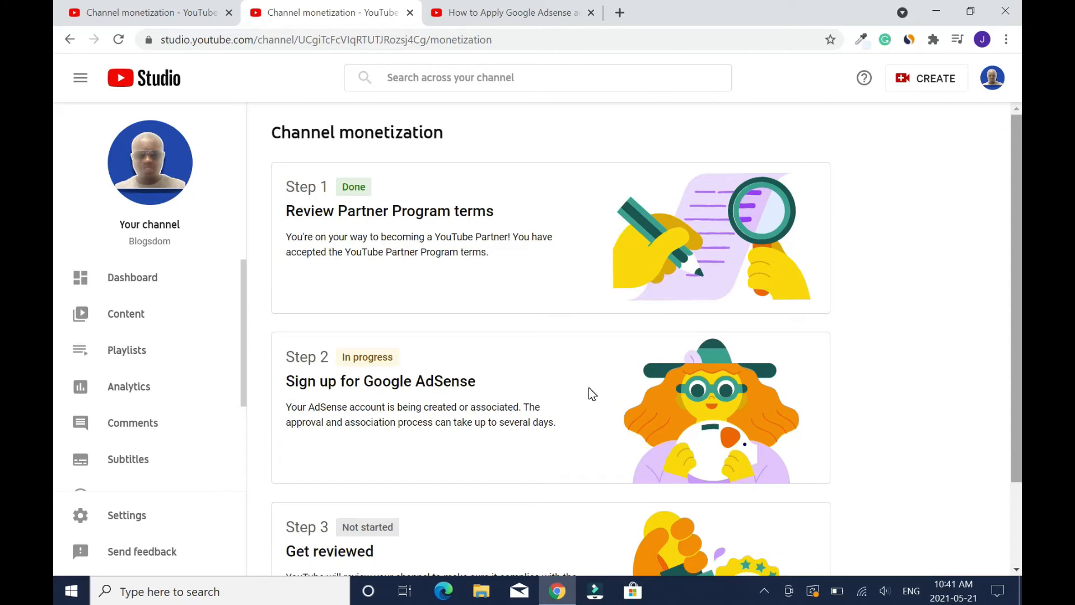
mouse_move(582, 444)
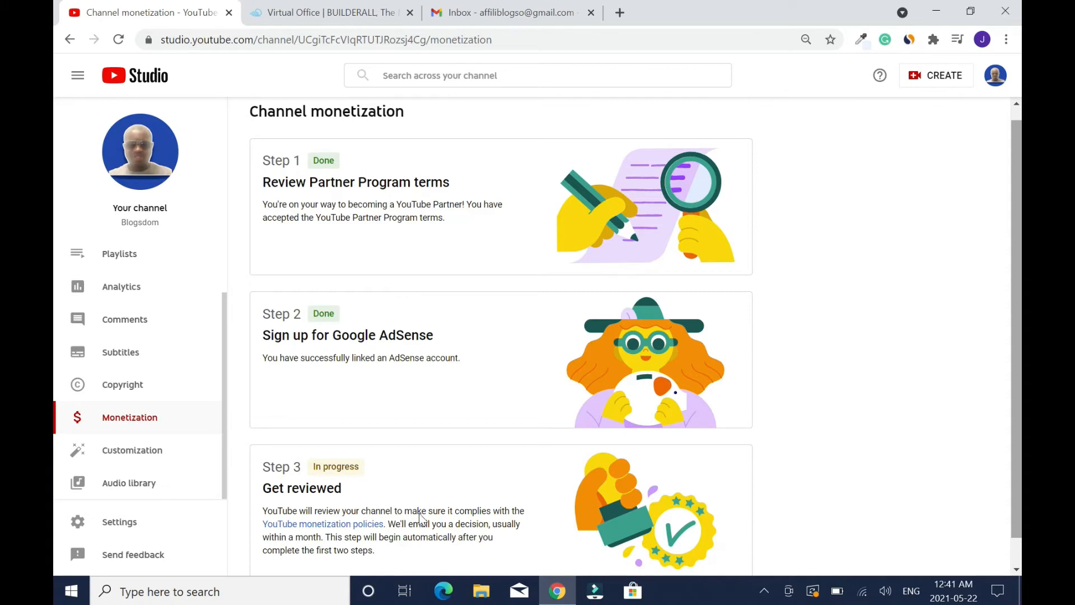
mouse_move(304, 544)
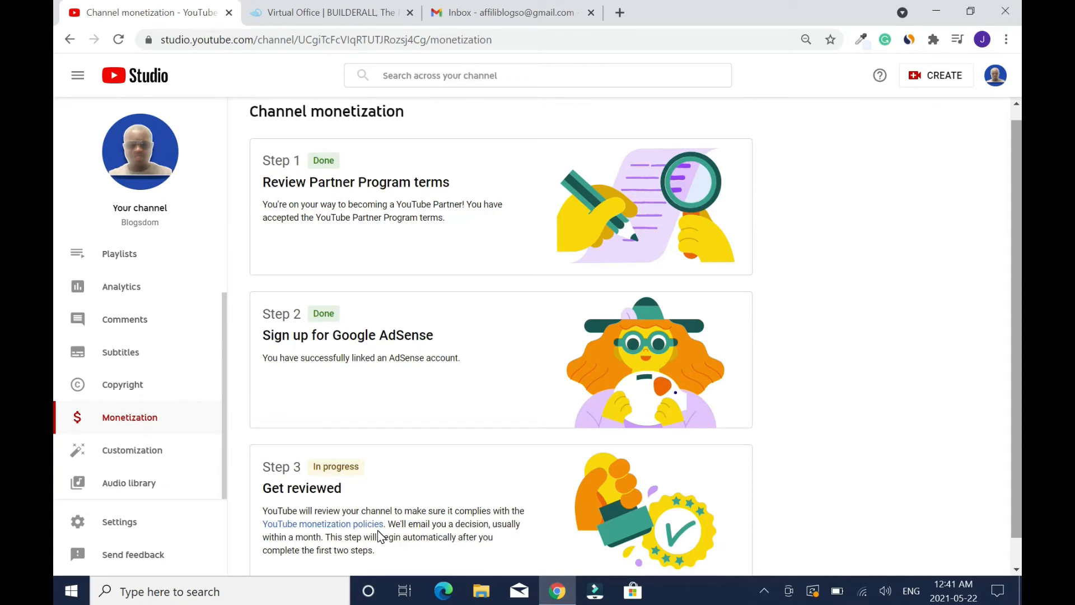
mouse_move(488, 537)
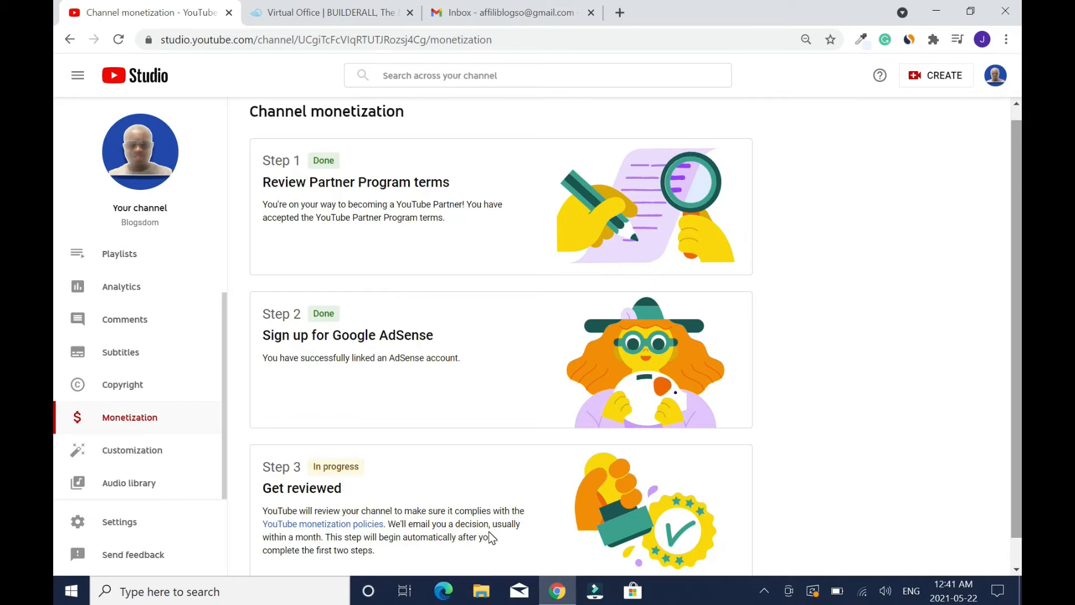
mouse_move(479, 489)
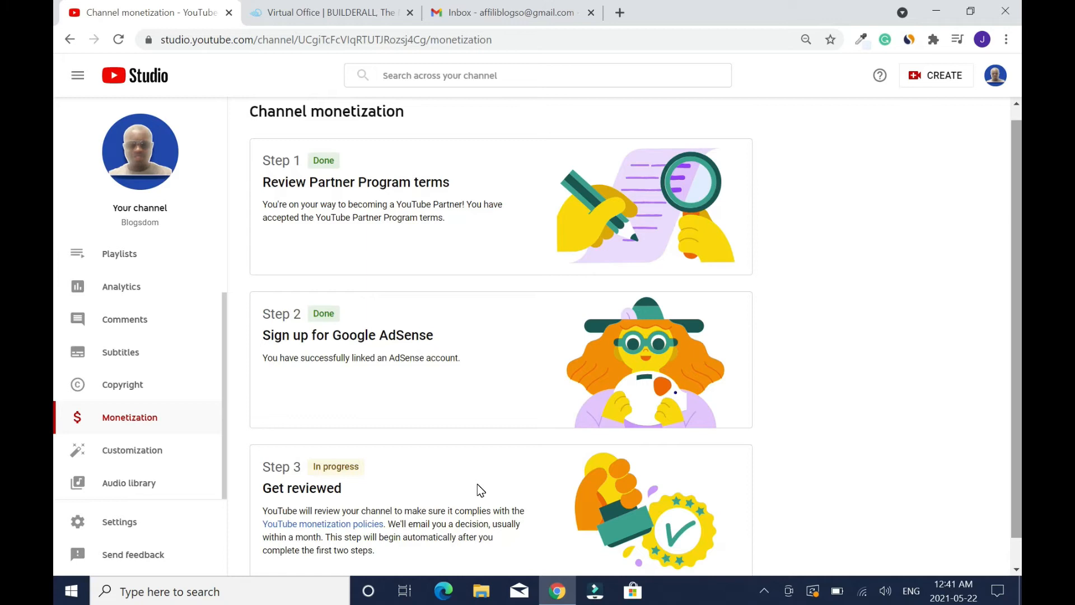
mouse_move(536, 487)
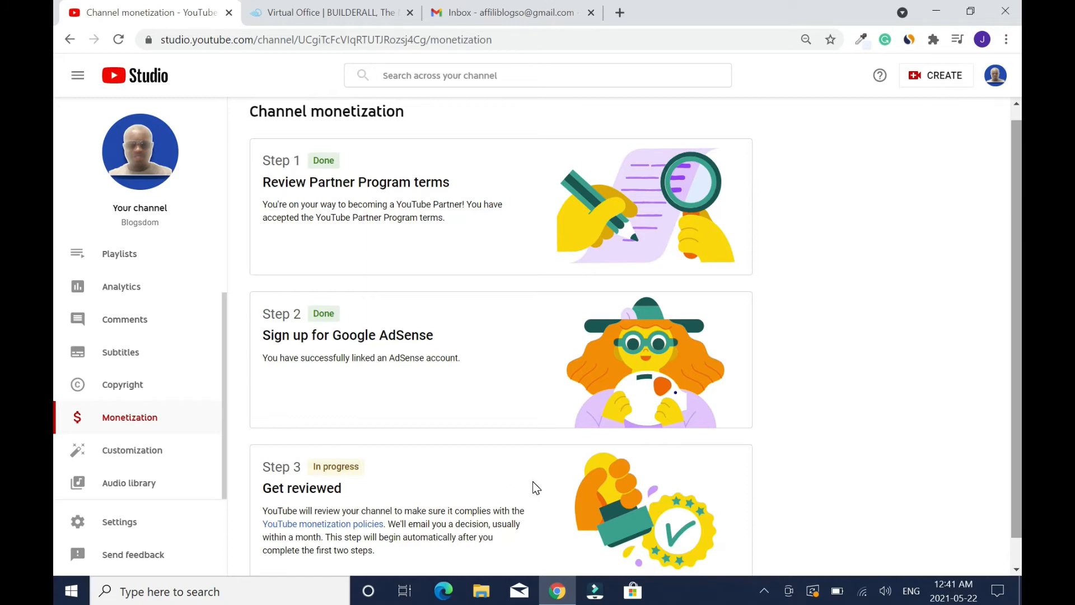
mouse_move(513, 489)
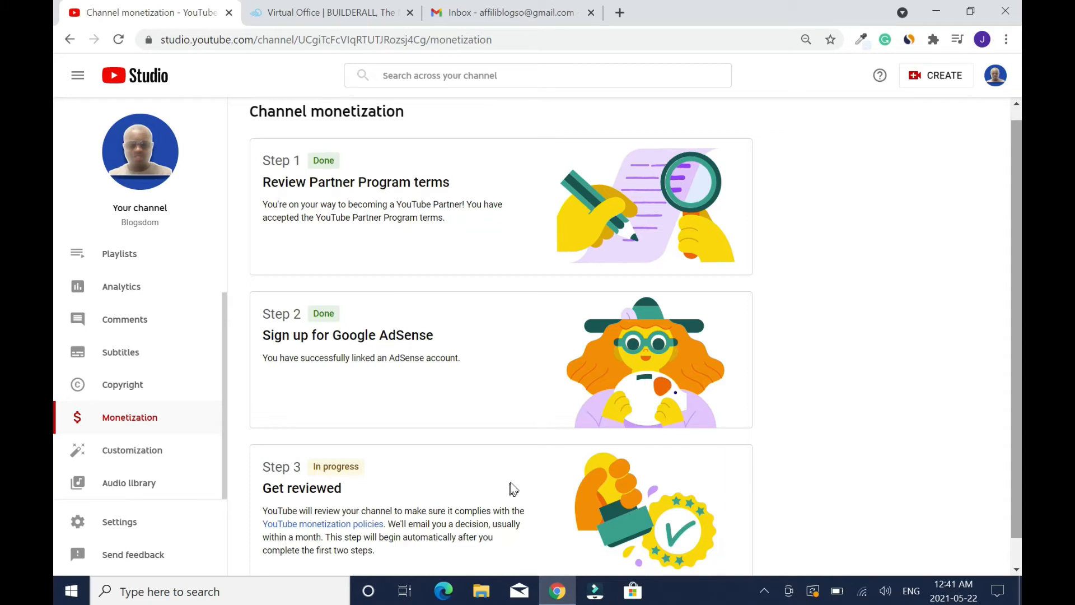
Check Monetization shows Step 2 Done and Step 3 Get reviewed In progress.
click(134, 554)
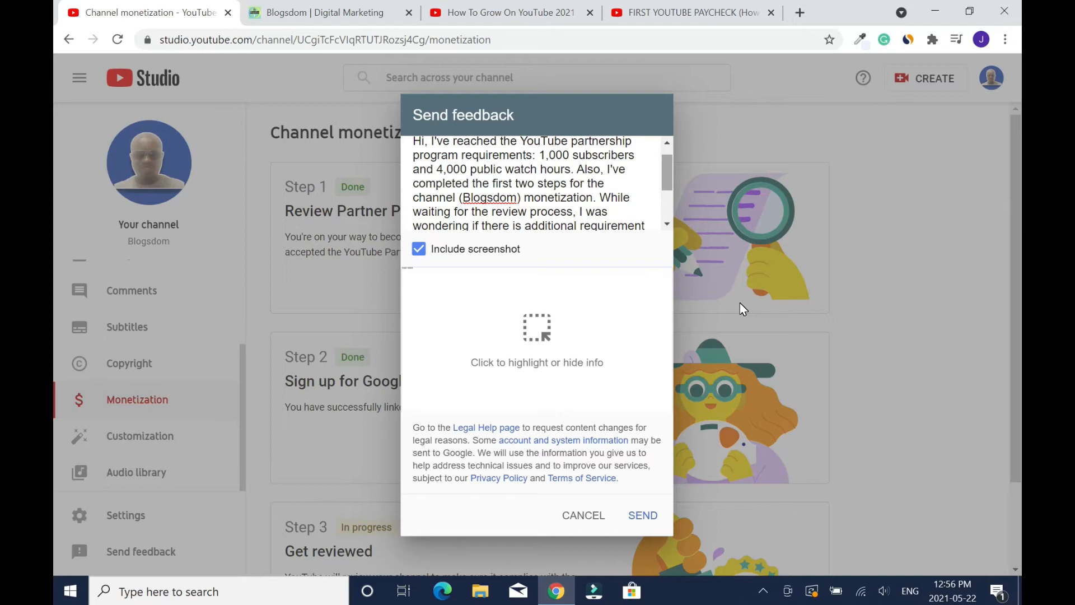
mouse_move(175, 559)
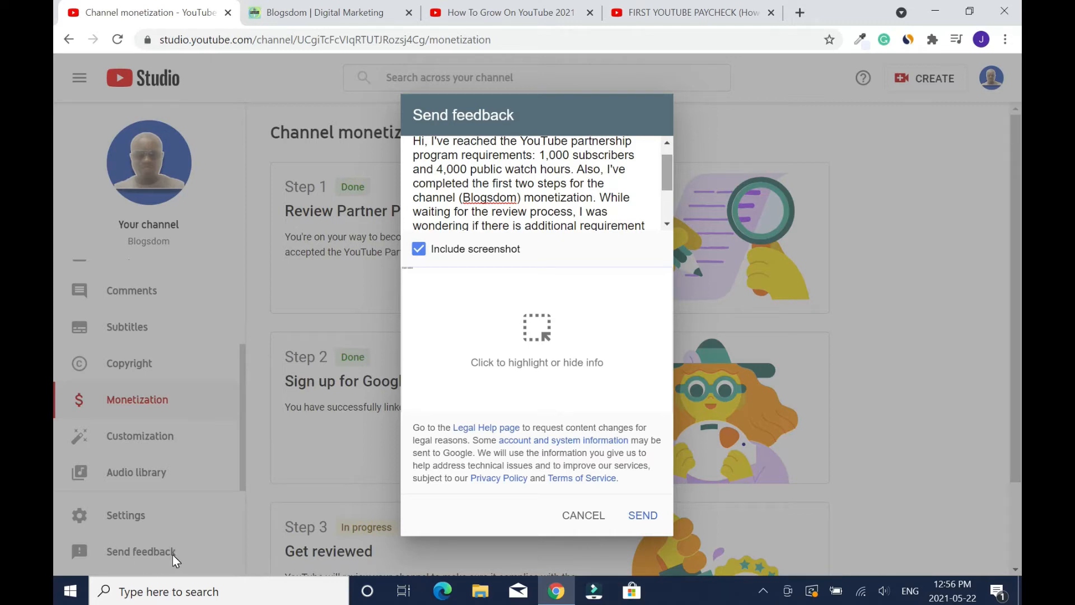
mouse_move(572, 199)
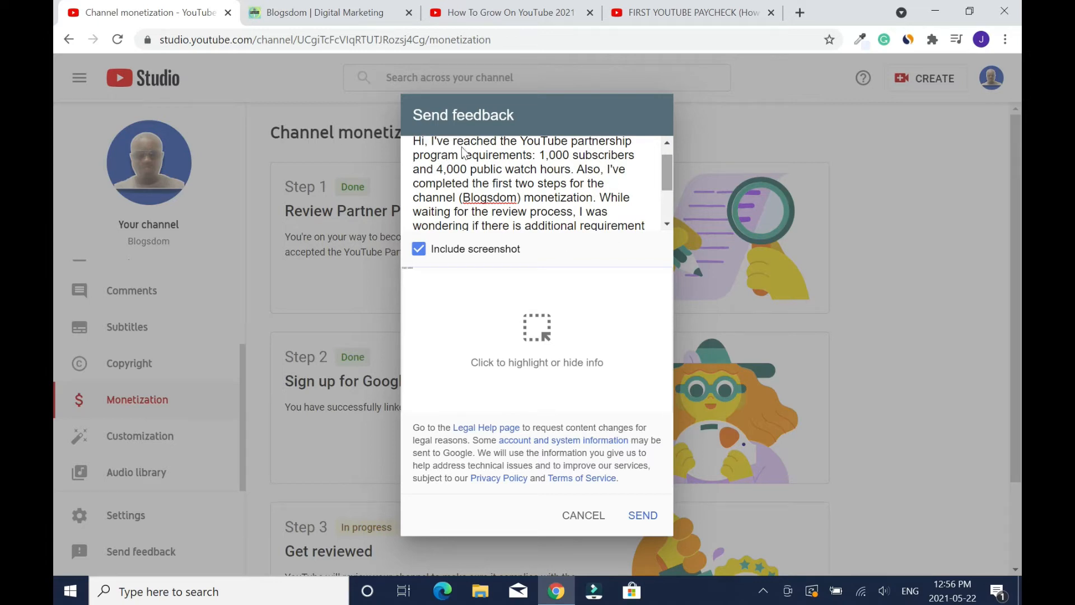
mouse_move(497, 165)
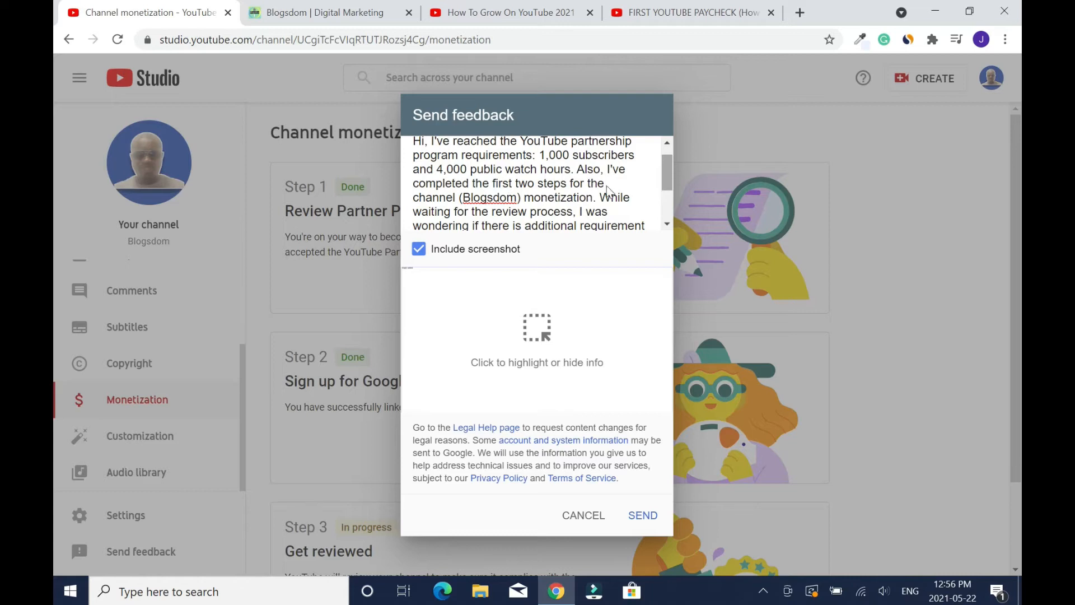
mouse_move(537, 208)
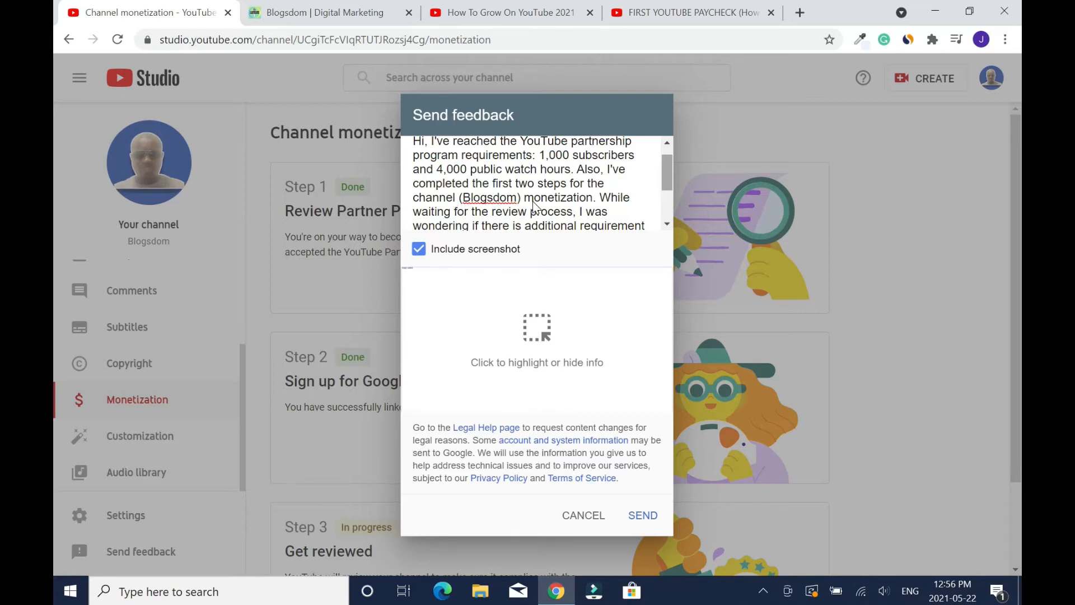
mouse_move(464, 234)
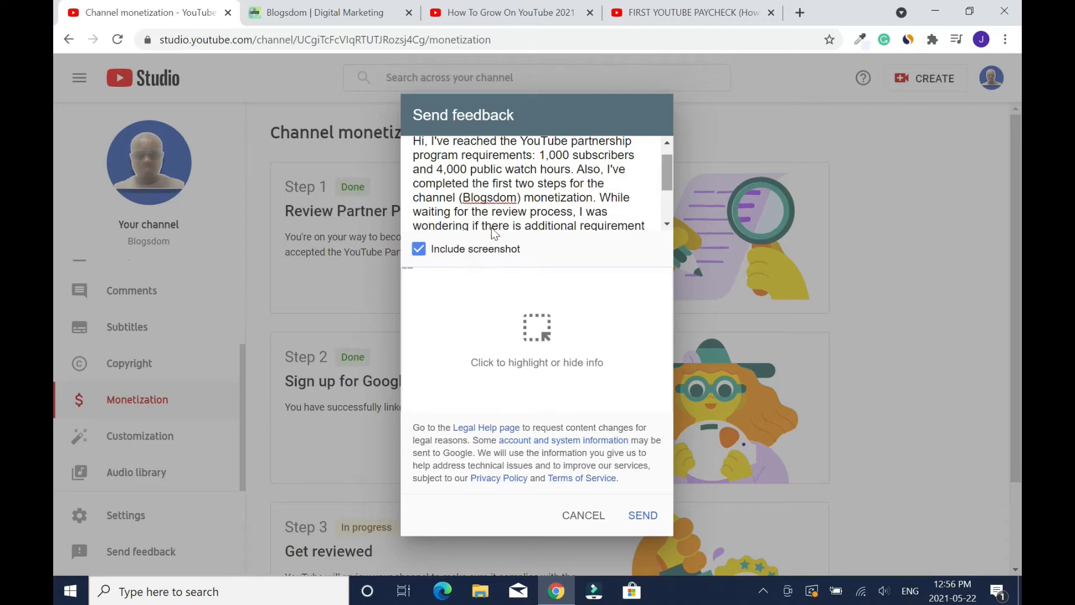
mouse_move(633, 243)
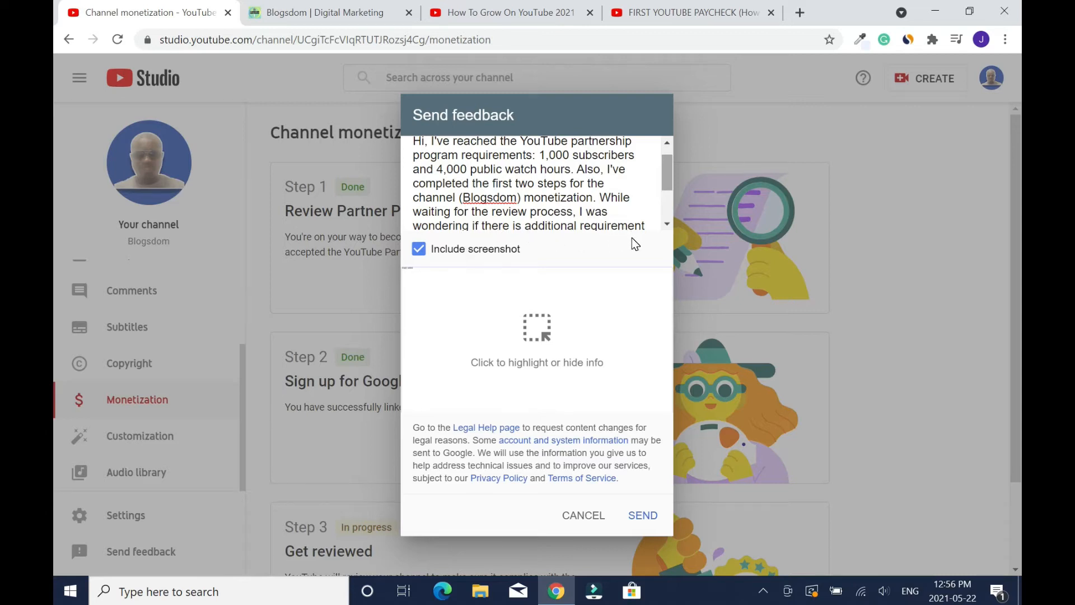
mouse_move(689, 255)
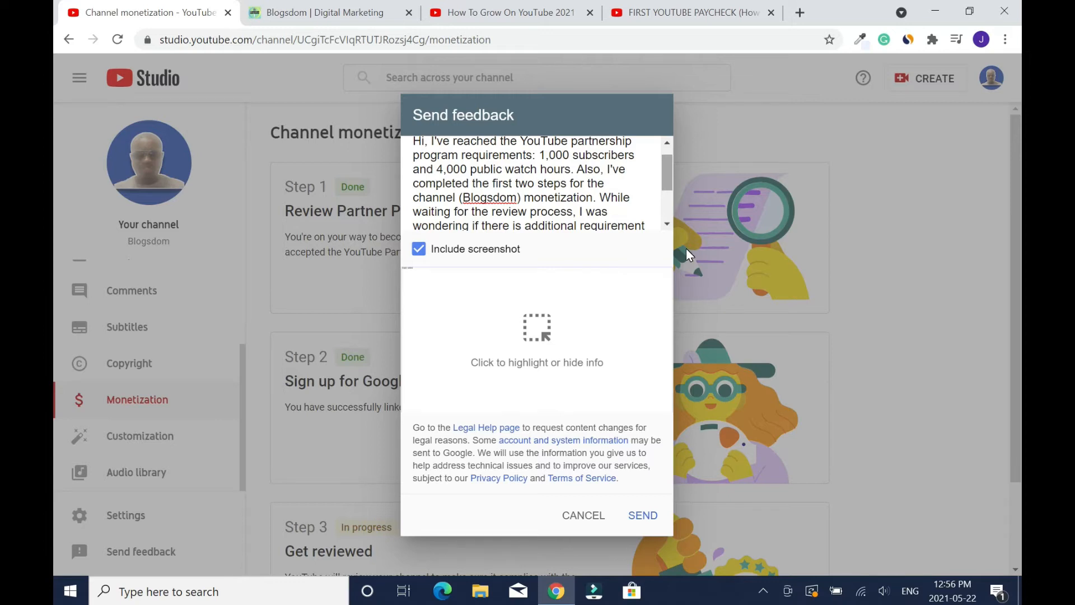
mouse_move(592, 345)
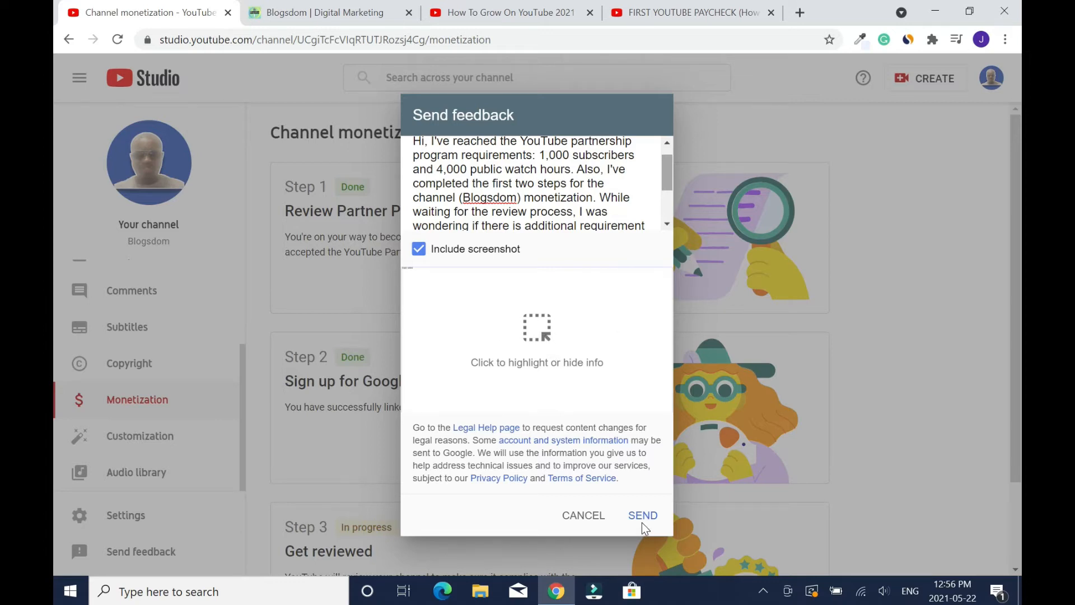
mouse_move(941, 300)
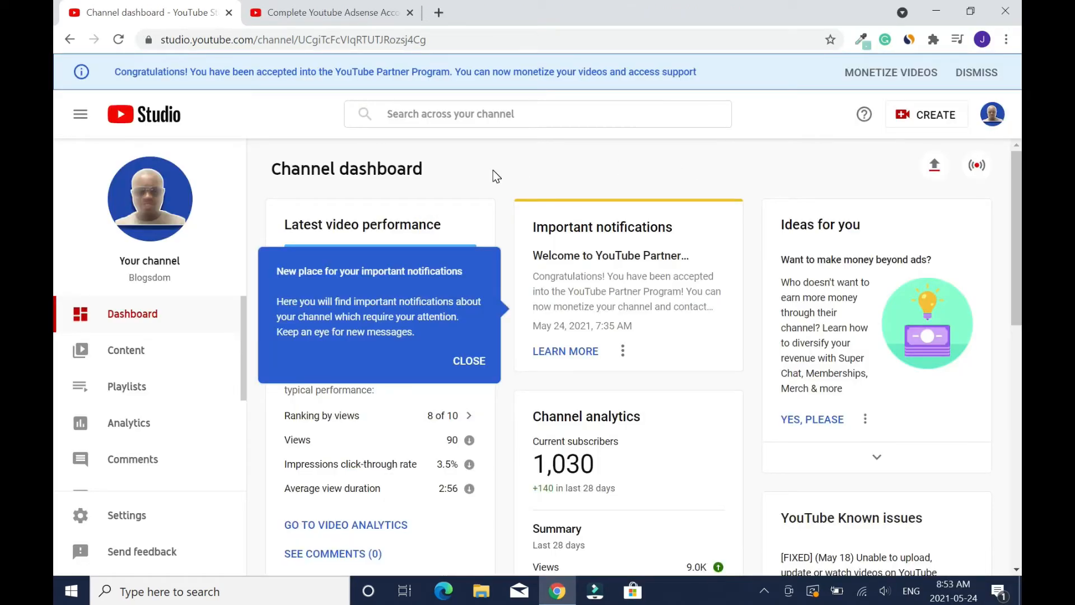
mouse_move(303, 91)
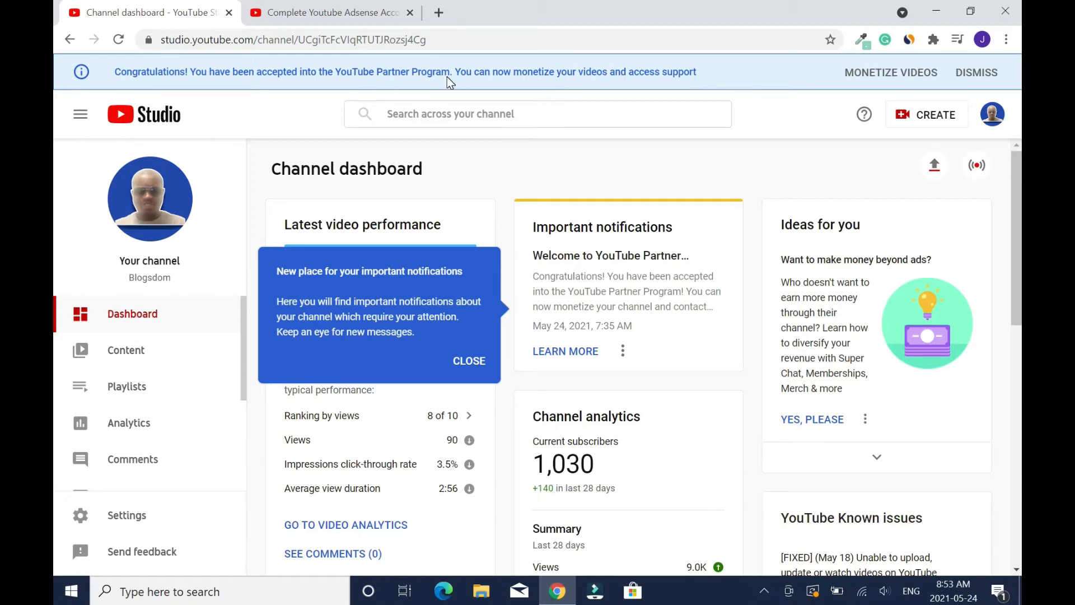
mouse_move(613, 88)
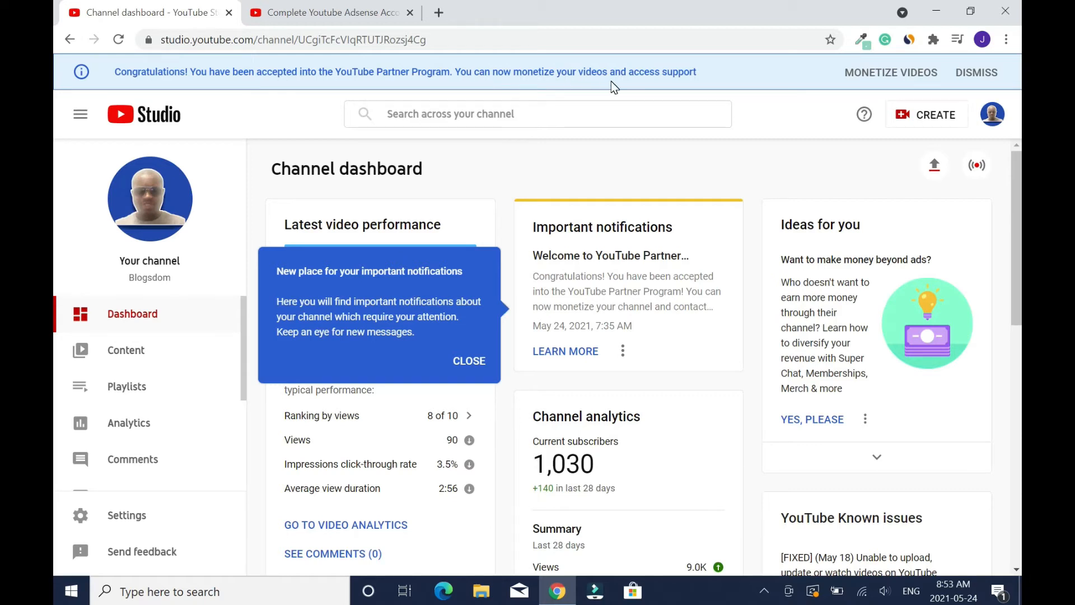
mouse_move(687, 89)
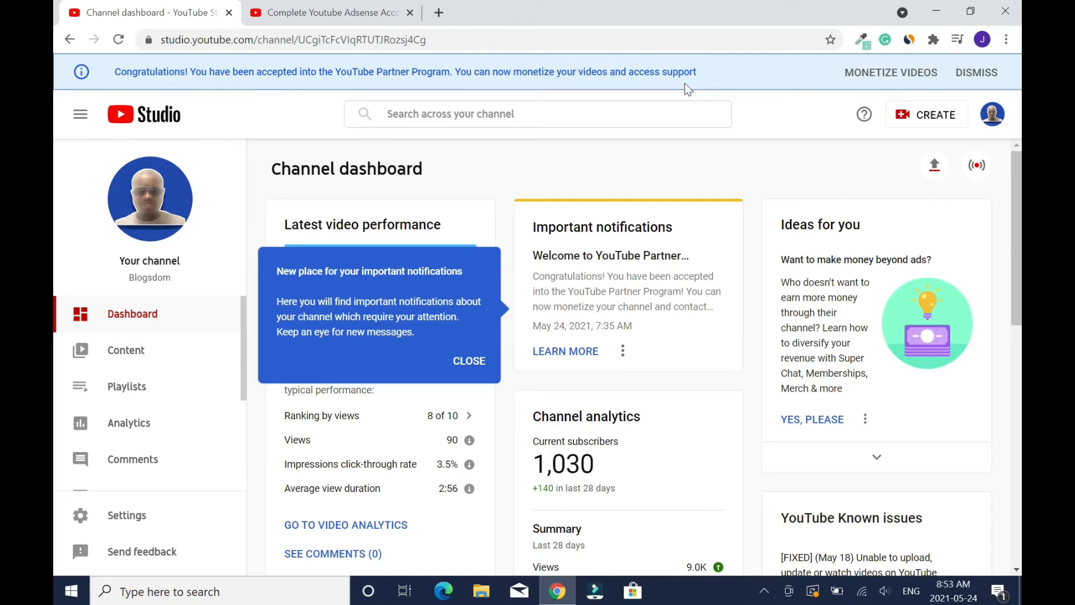
mouse_move(587, 480)
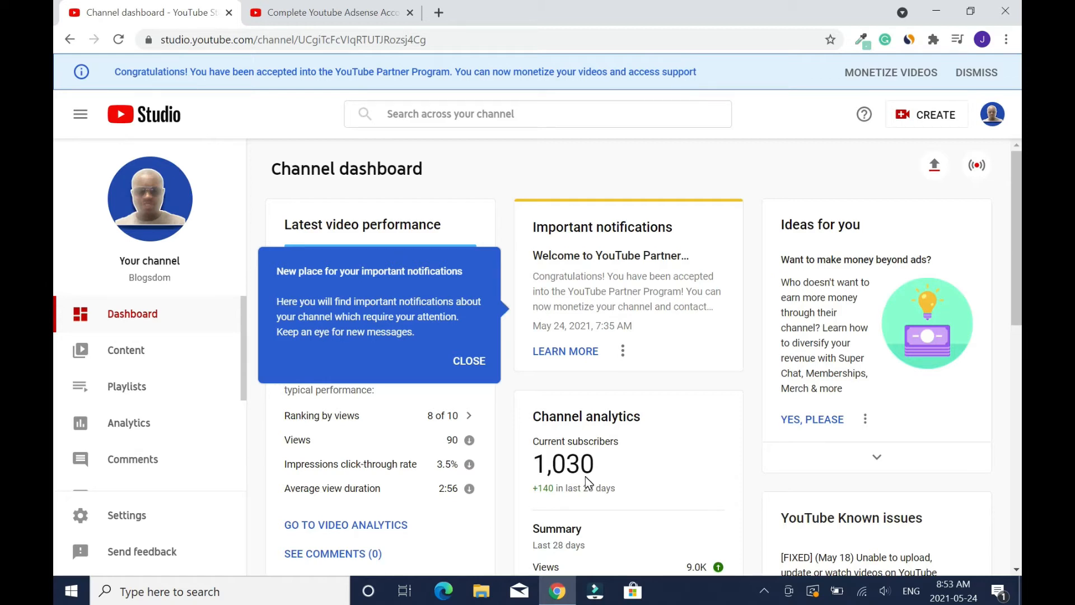
mouse_move(754, 396)
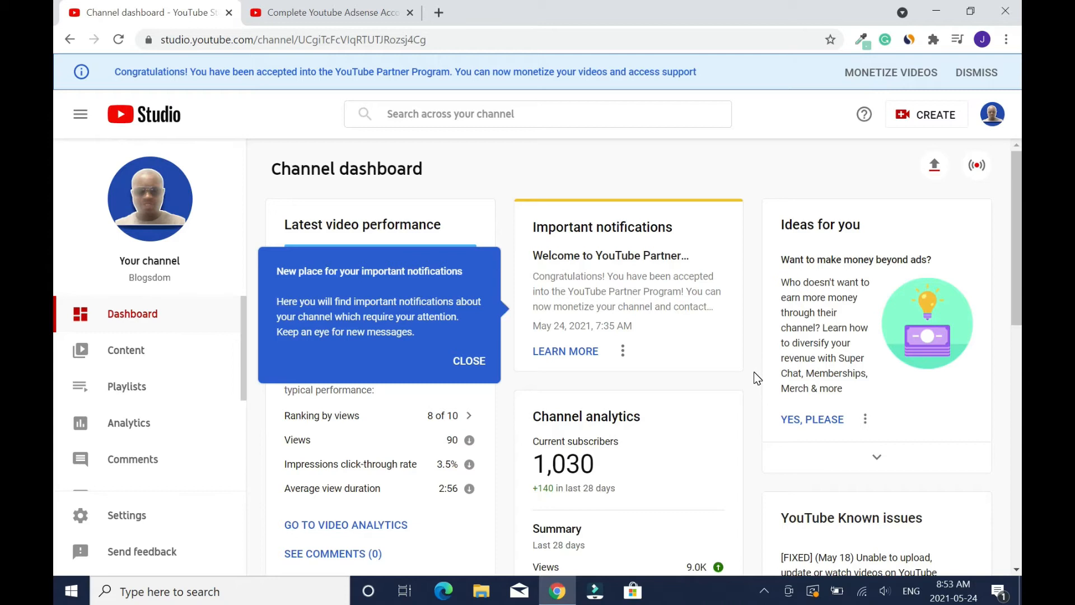
mouse_move(217, 357)
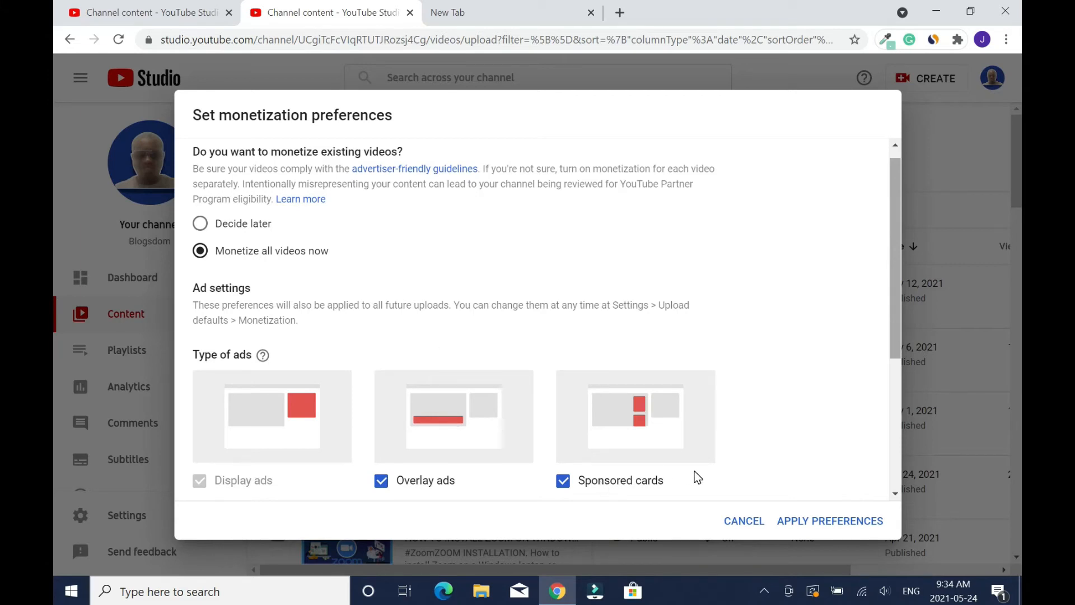
Scroll down through the Set monetization preferences options.
scroll(down, 3)
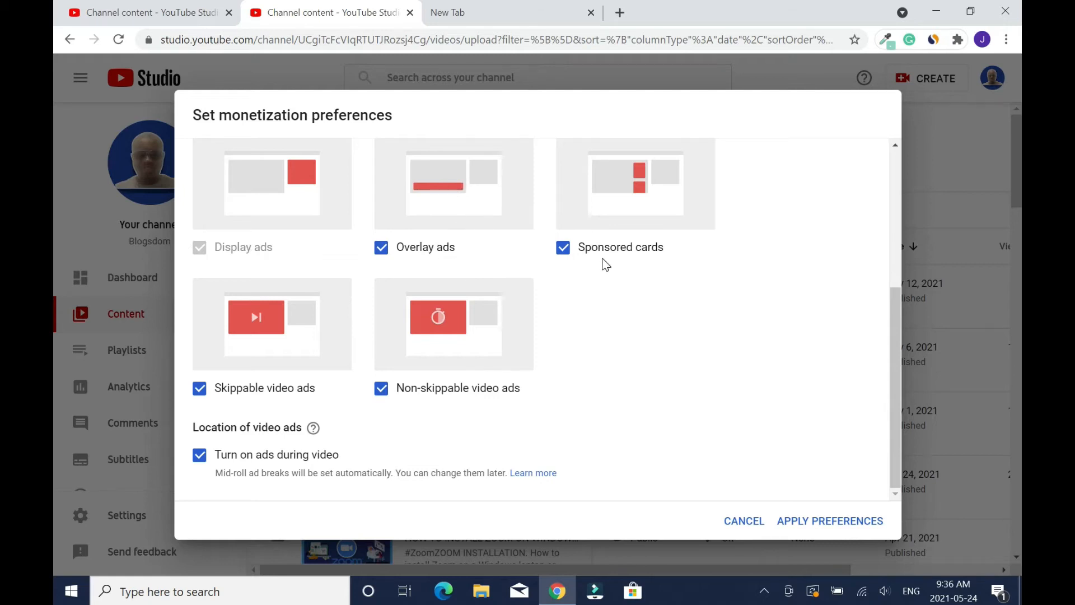
mouse_move(324, 404)
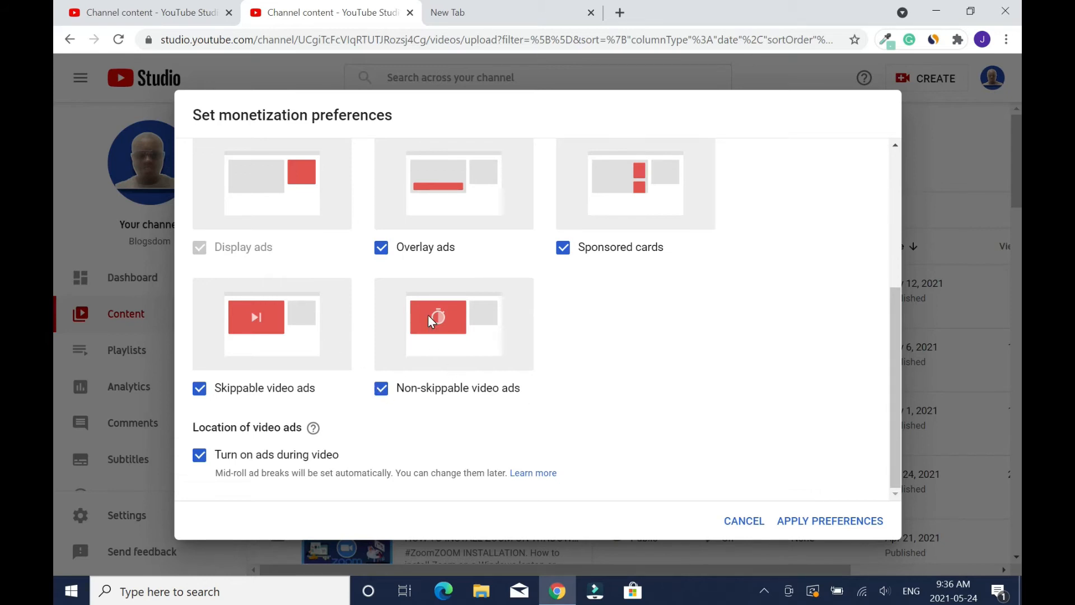
mouse_move(312, 376)
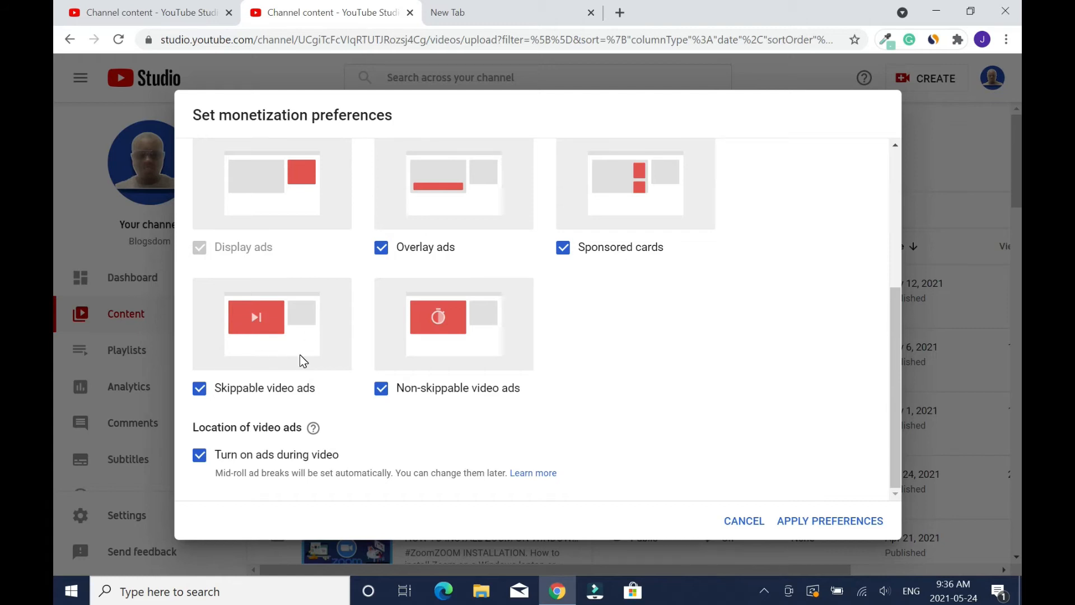
mouse_move(343, 367)
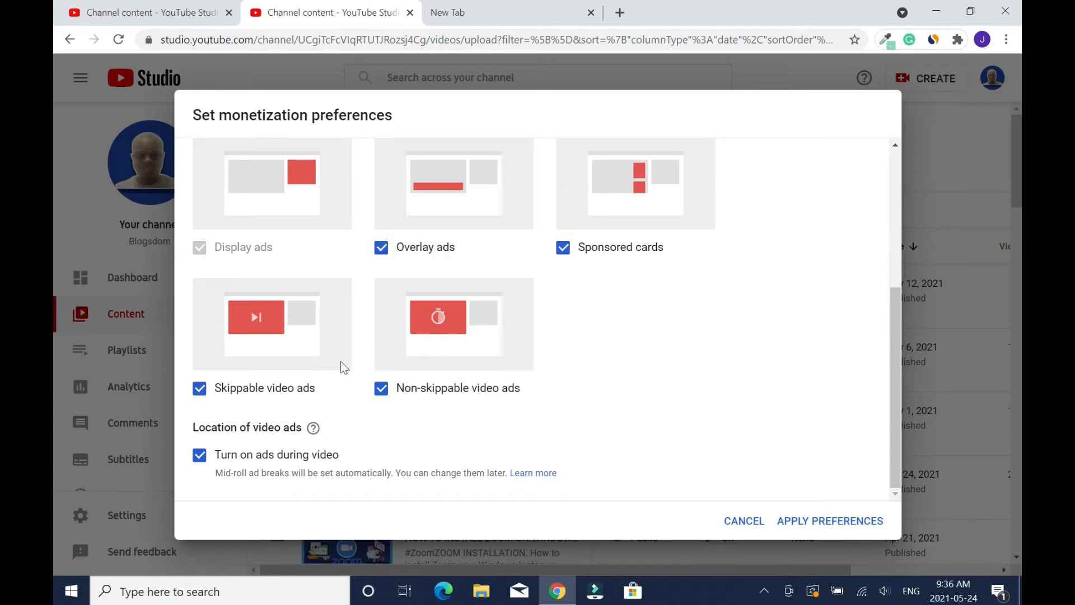
mouse_move(490, 406)
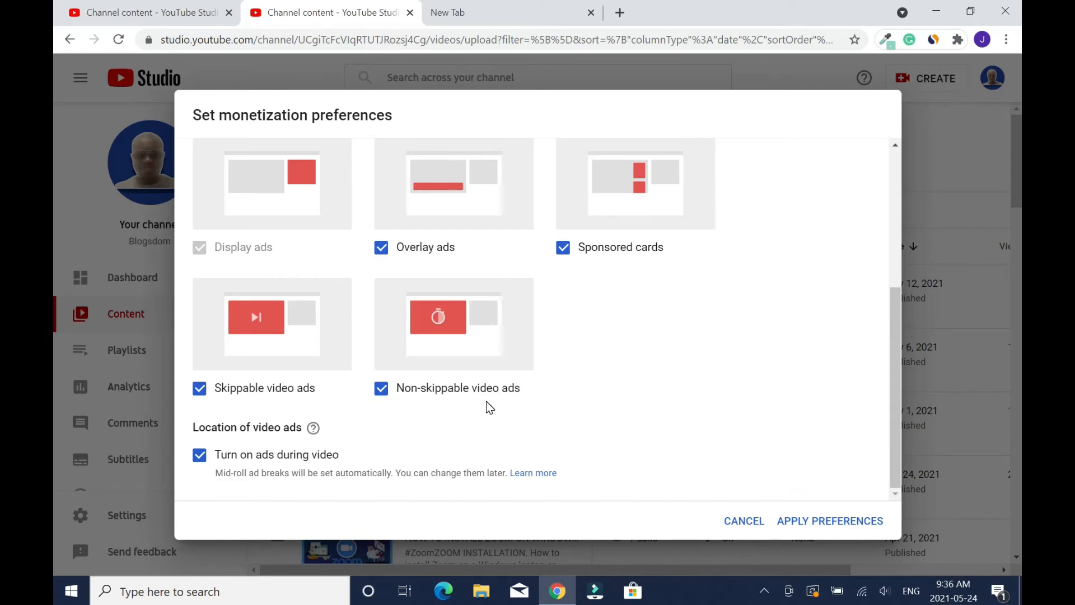
mouse_move(492, 423)
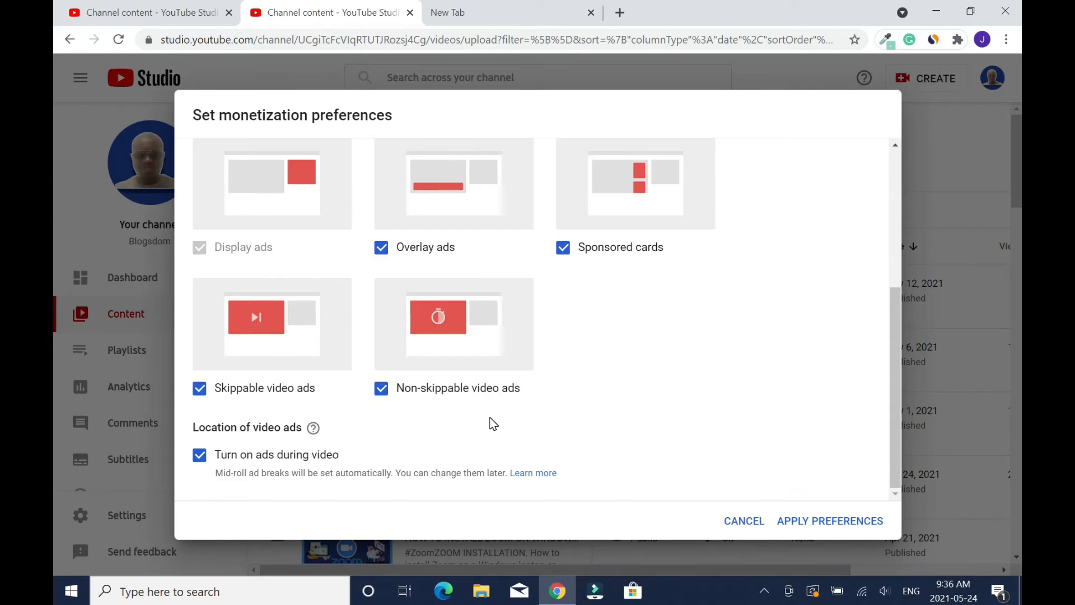
mouse_move(293, 377)
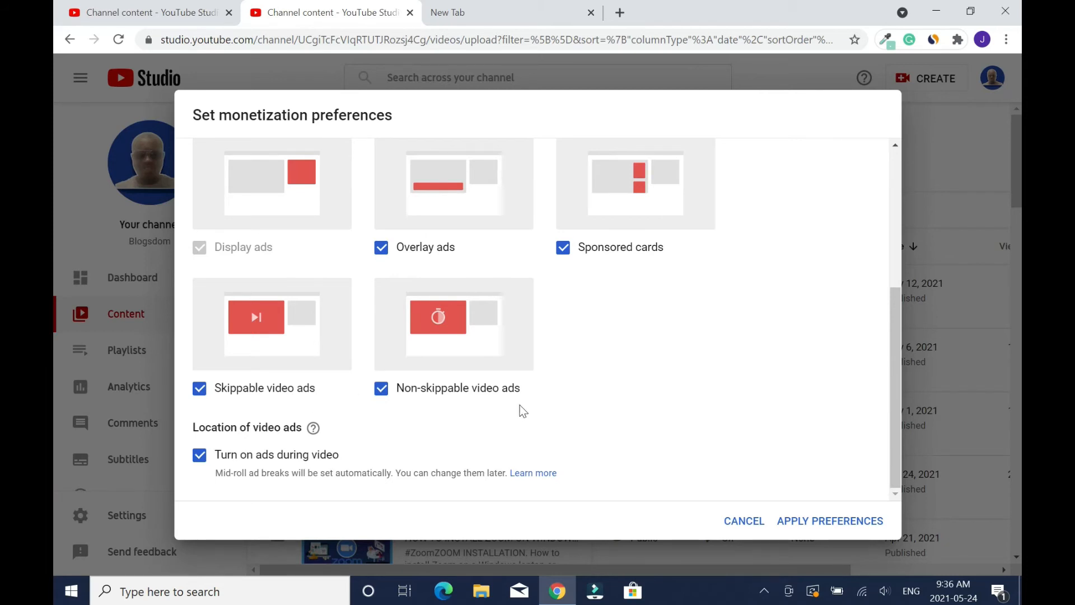
mouse_move(534, 401)
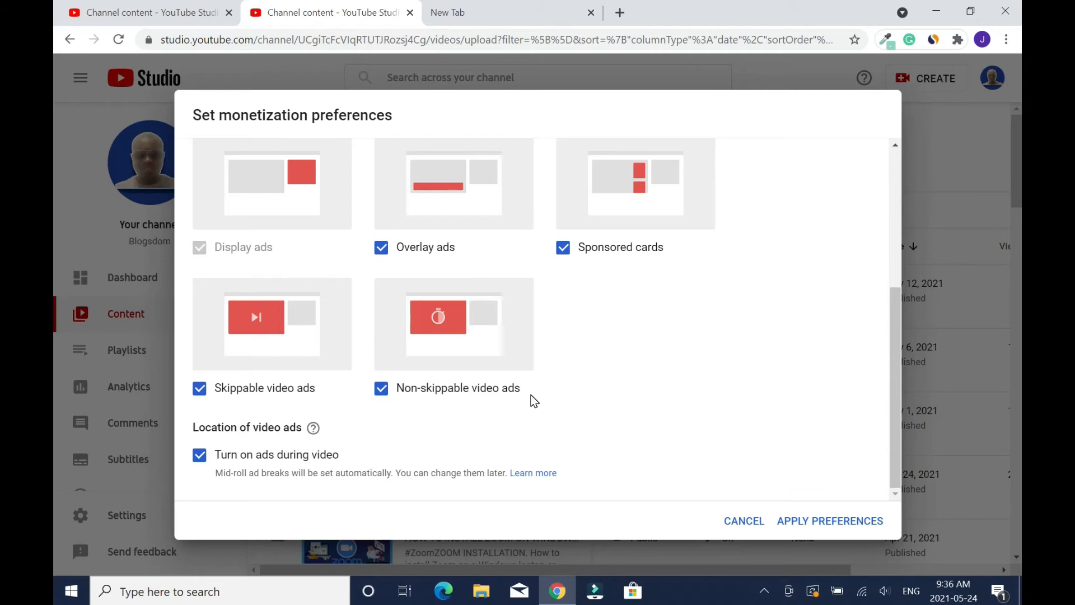
mouse_move(487, 416)
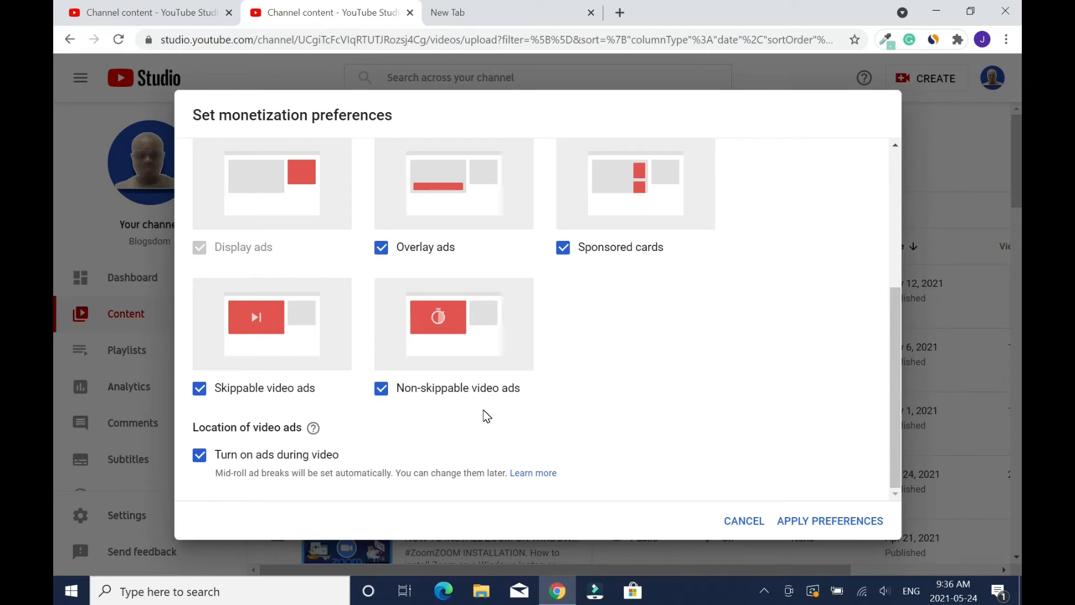
mouse_move(474, 343)
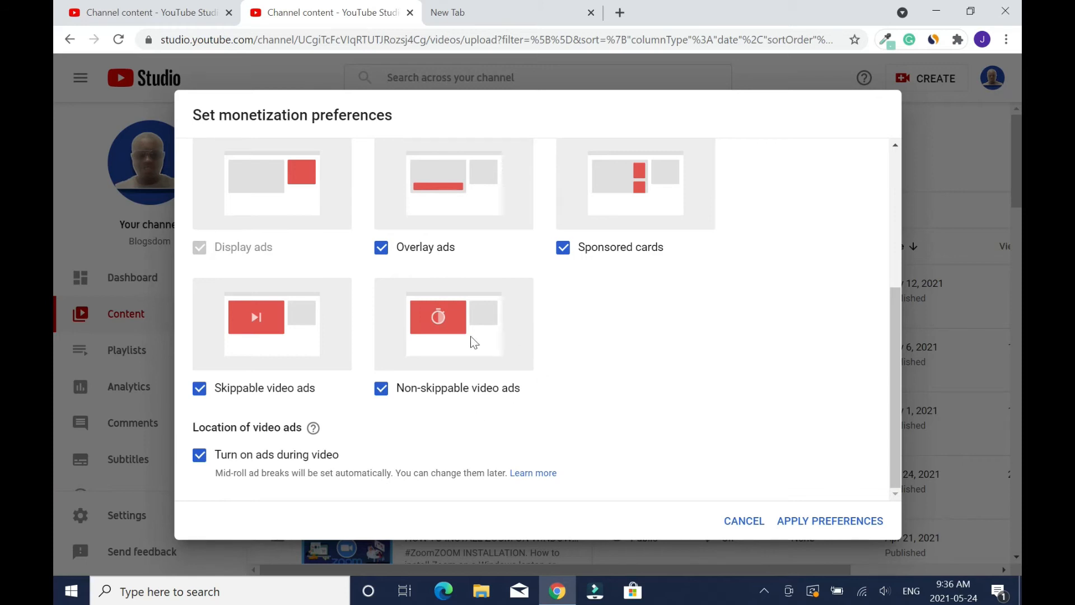
mouse_move(598, 370)
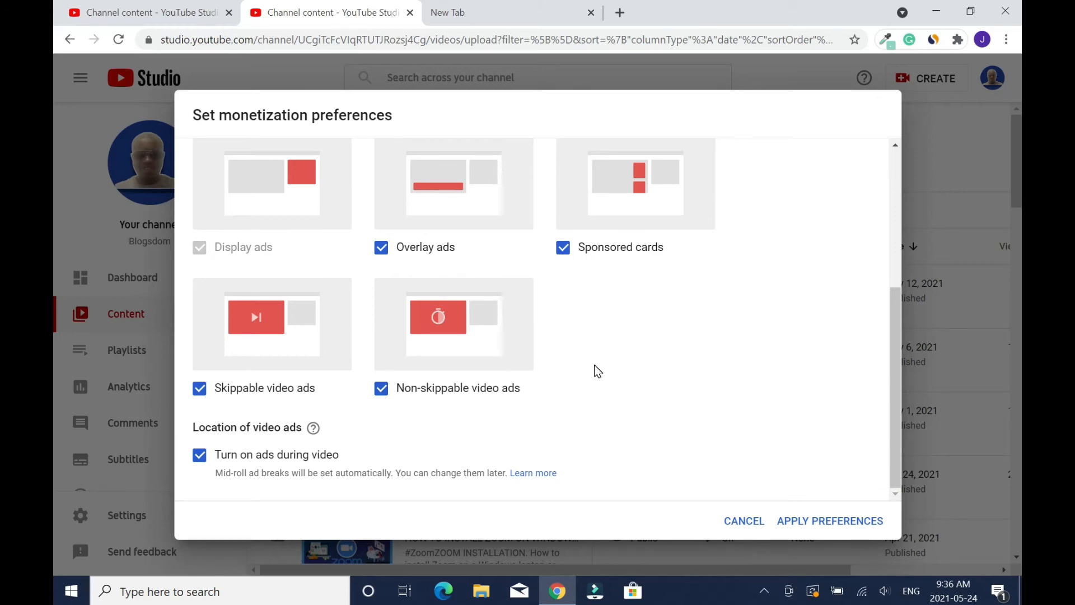
mouse_move(346, 464)
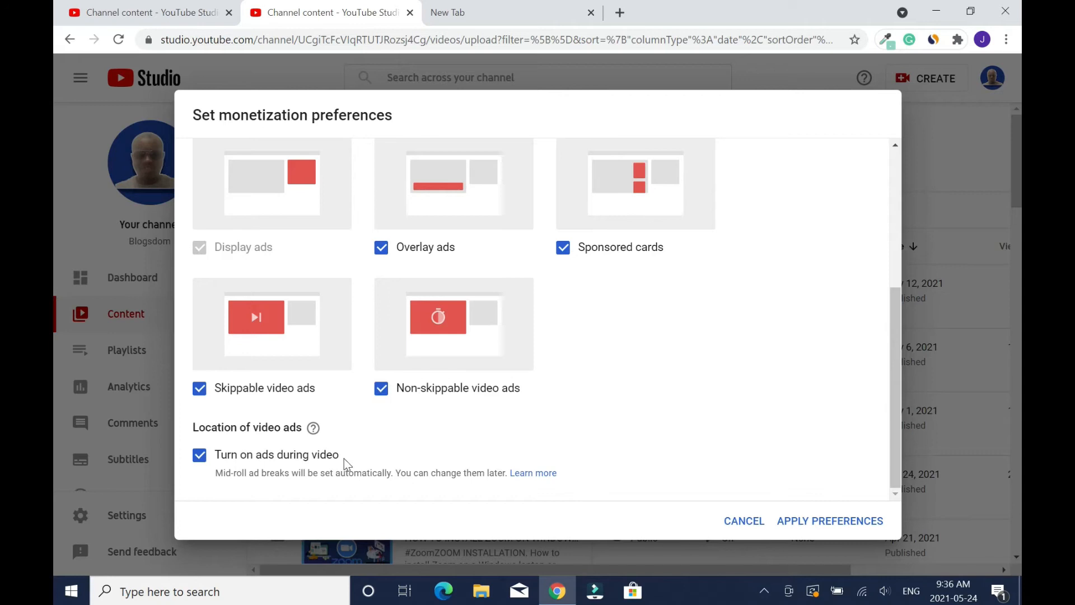
mouse_move(346, 463)
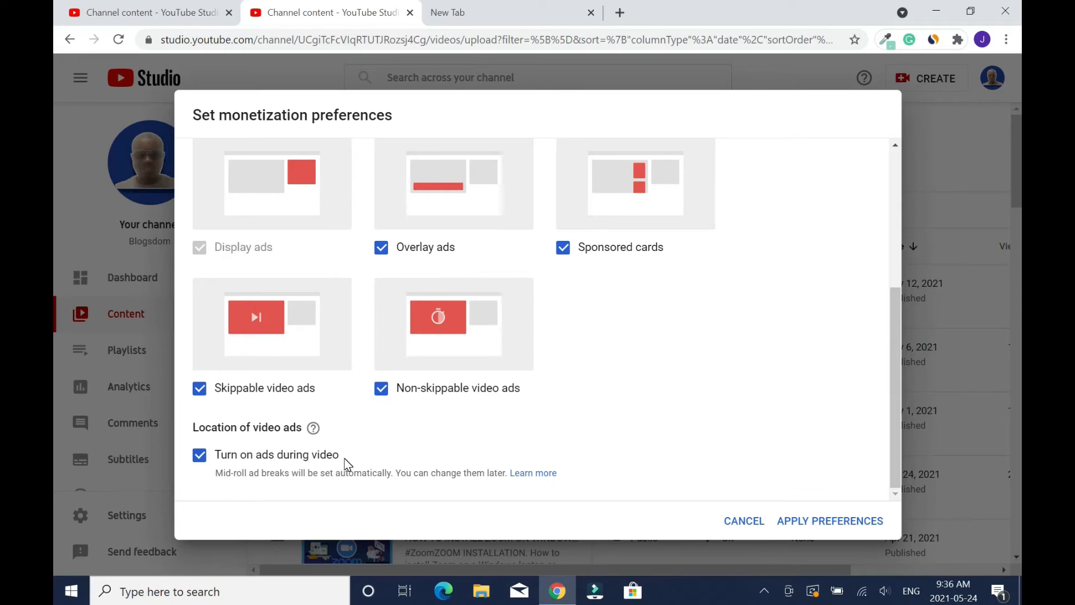
mouse_move(296, 470)
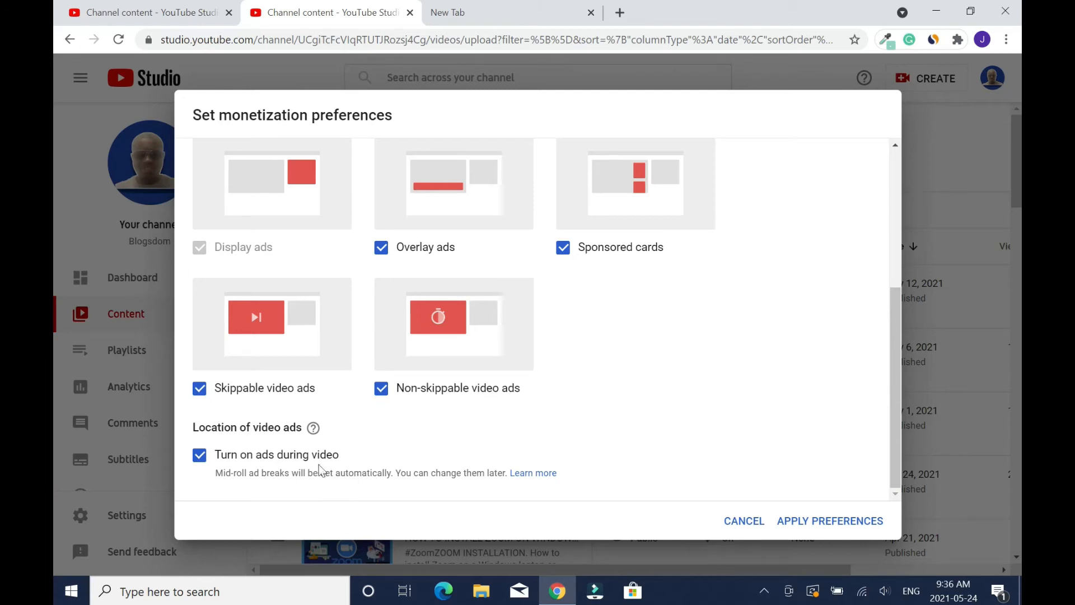
mouse_move(308, 478)
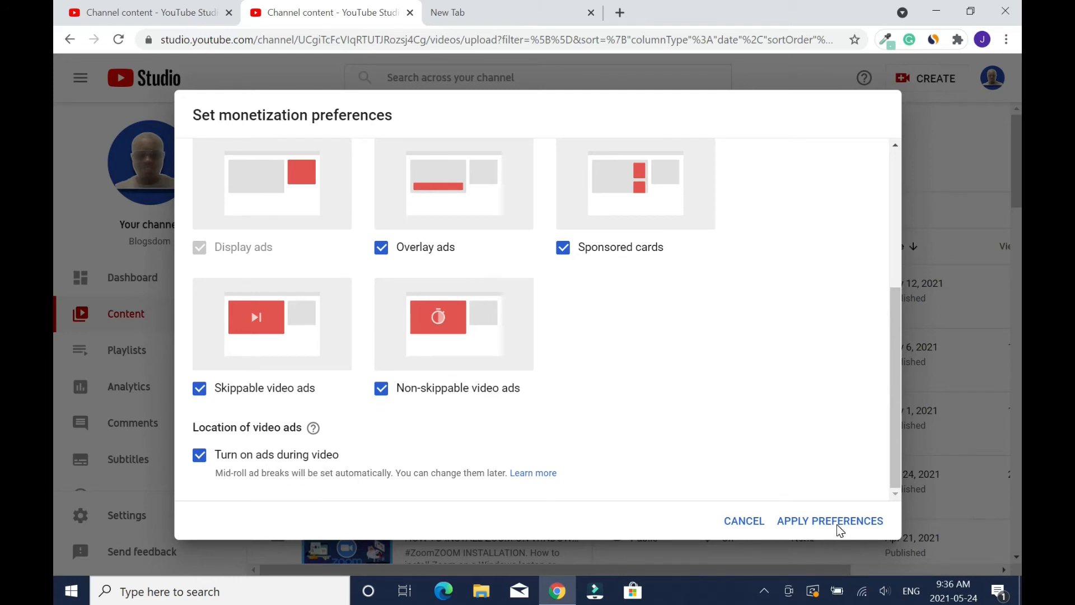
click(829, 521)
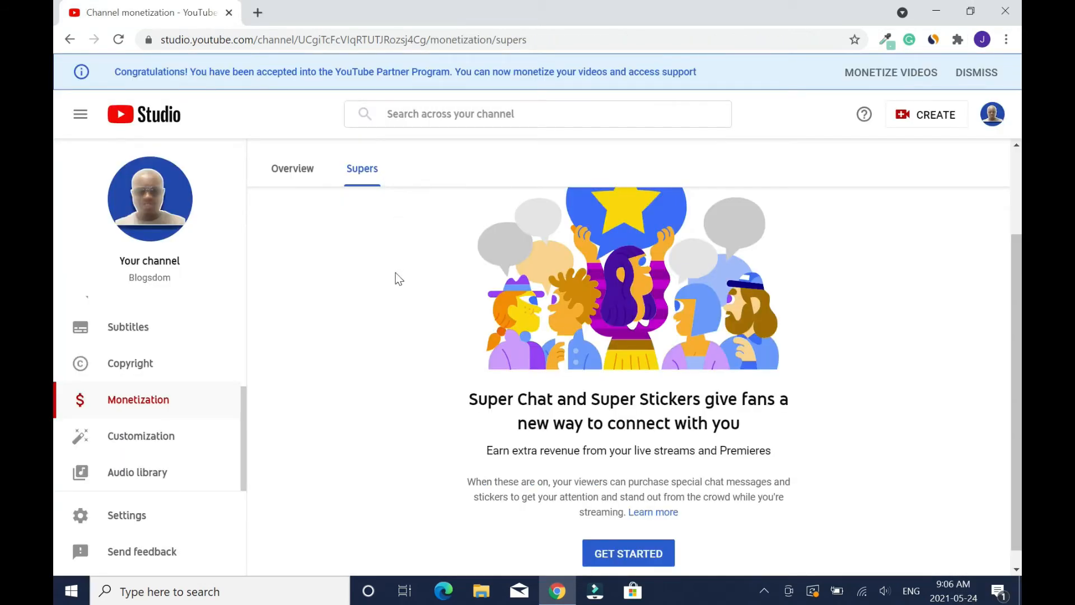
mouse_move(724, 415)
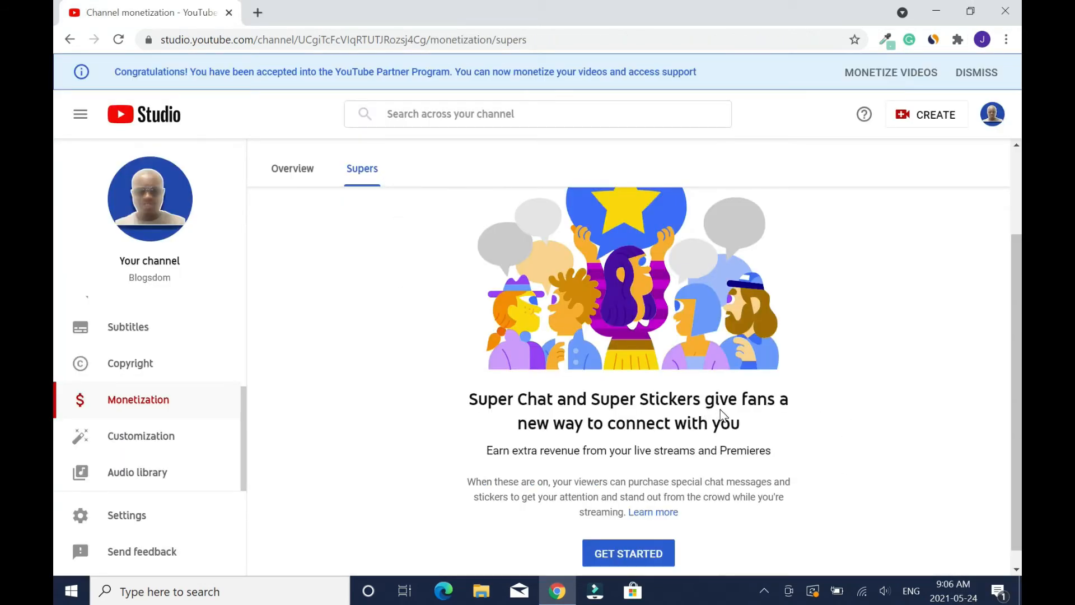
mouse_move(699, 439)
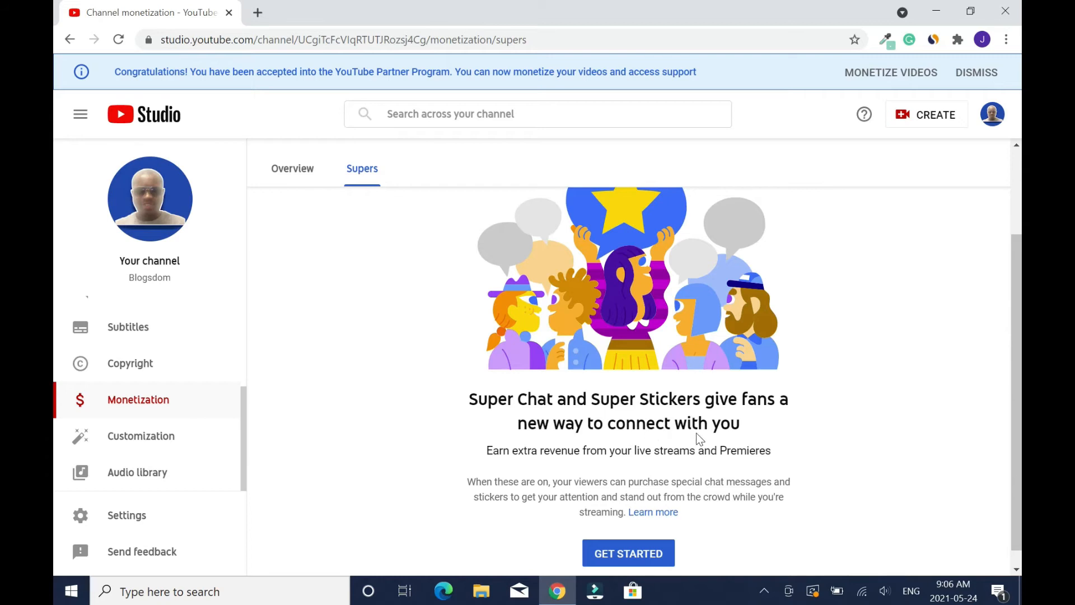
mouse_move(757, 442)
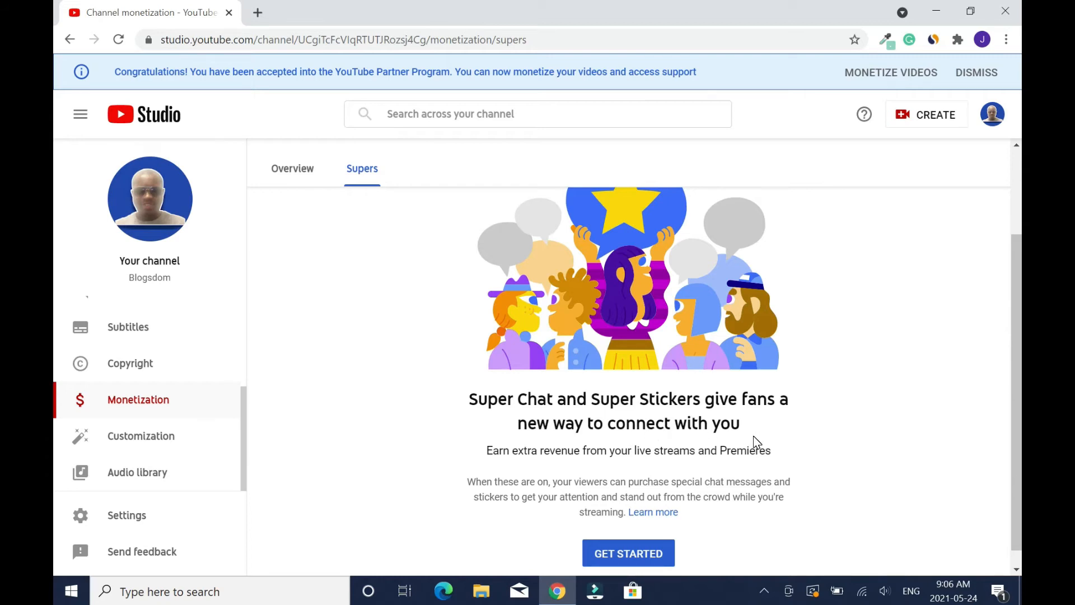
mouse_move(693, 461)
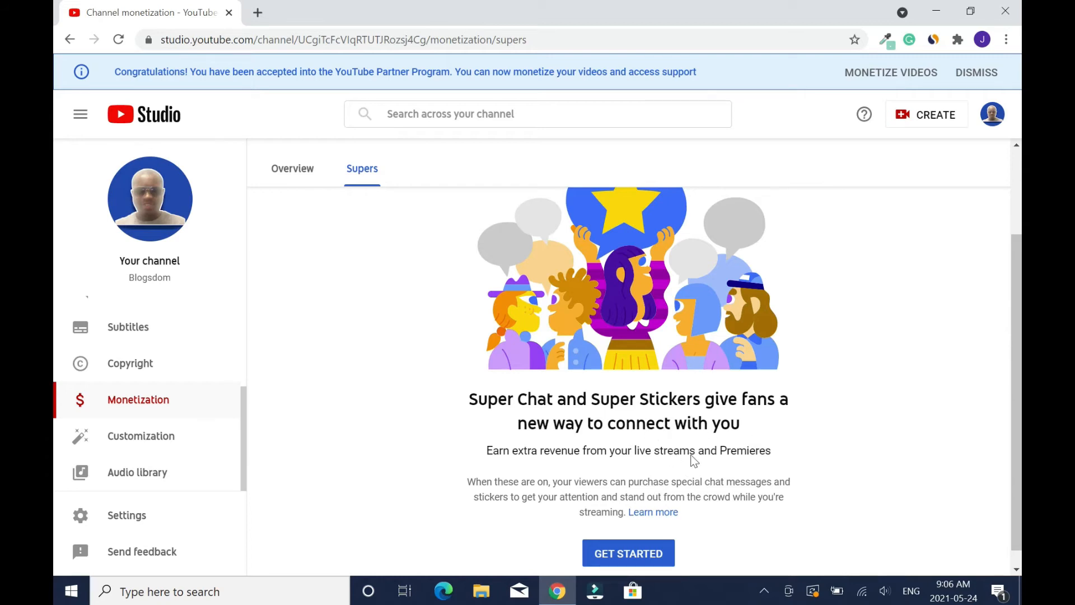
mouse_move(902, 404)
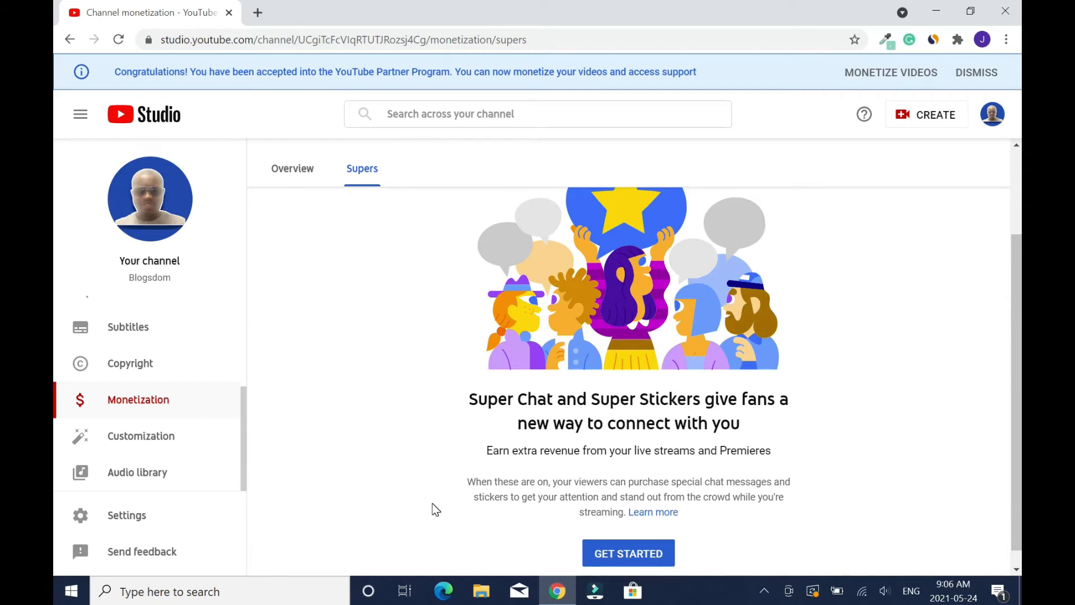
mouse_move(718, 556)
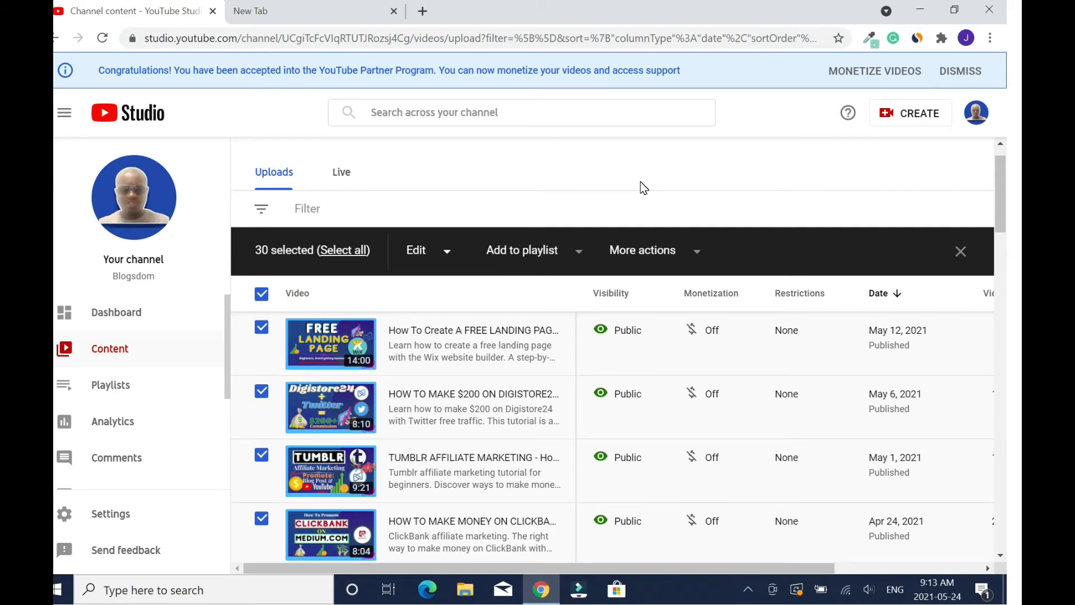
mouse_move(208, 364)
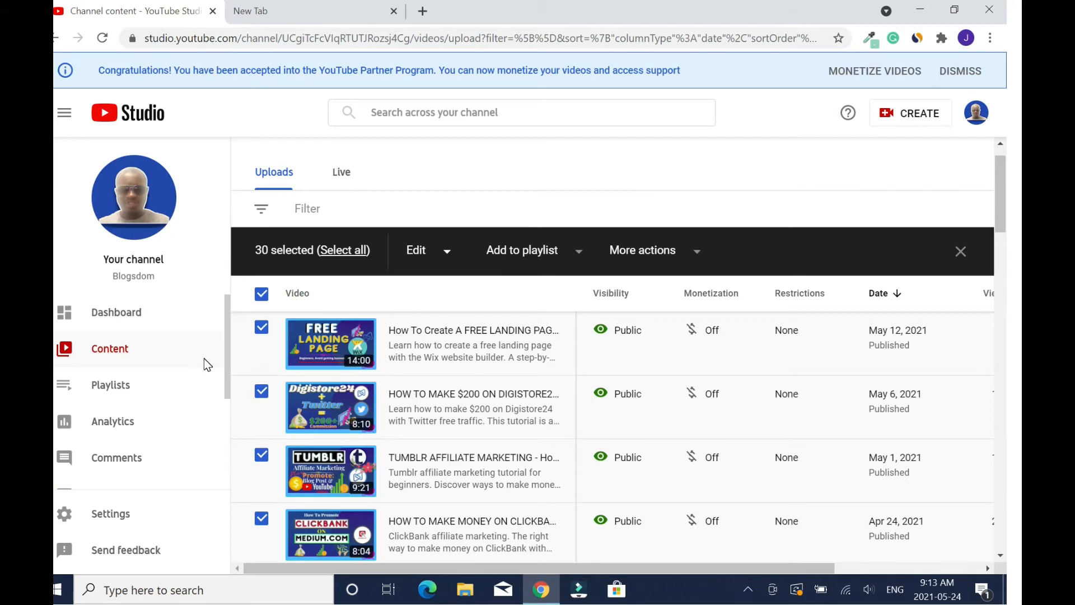
mouse_move(222, 388)
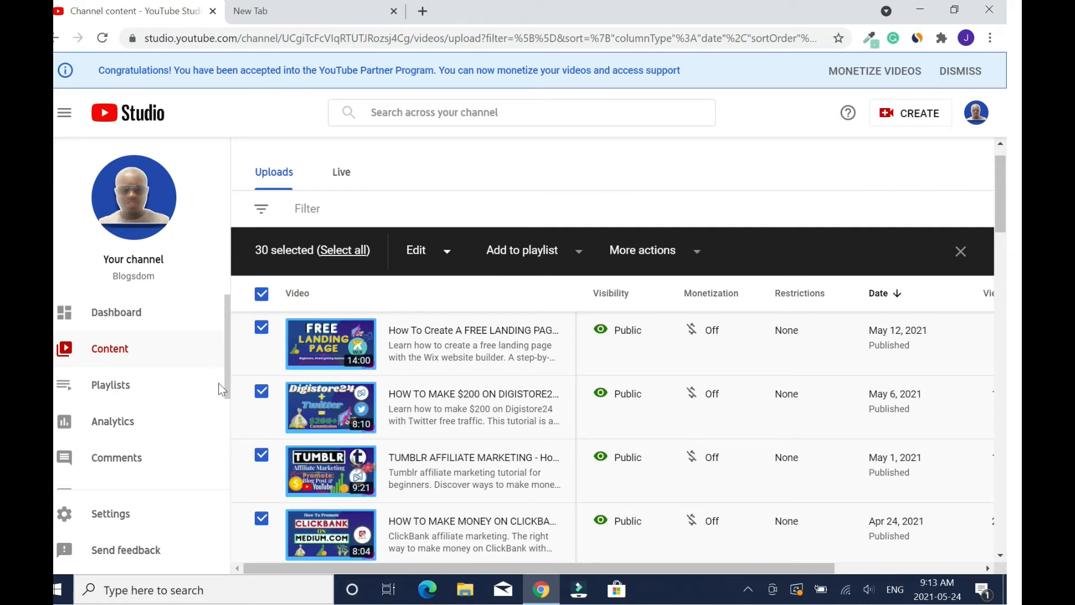
mouse_move(216, 365)
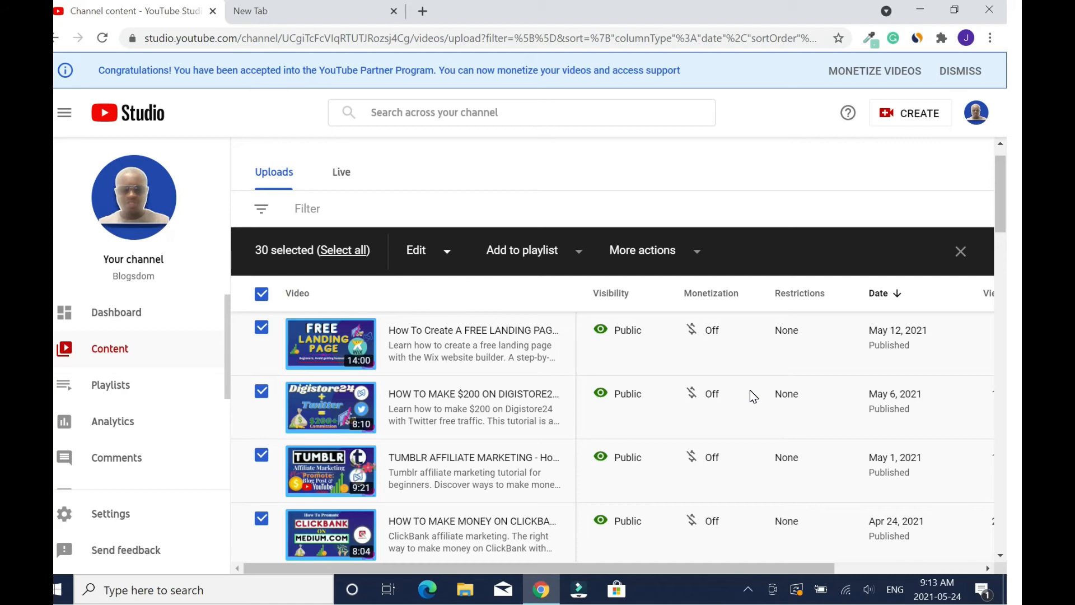
mouse_move(466, 284)
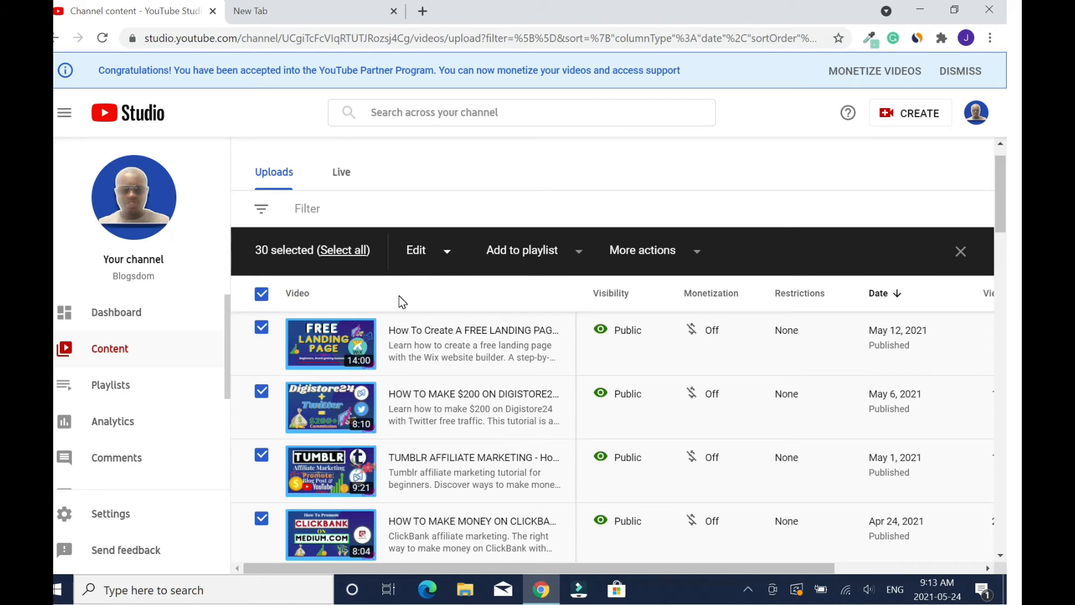
mouse_move(265, 305)
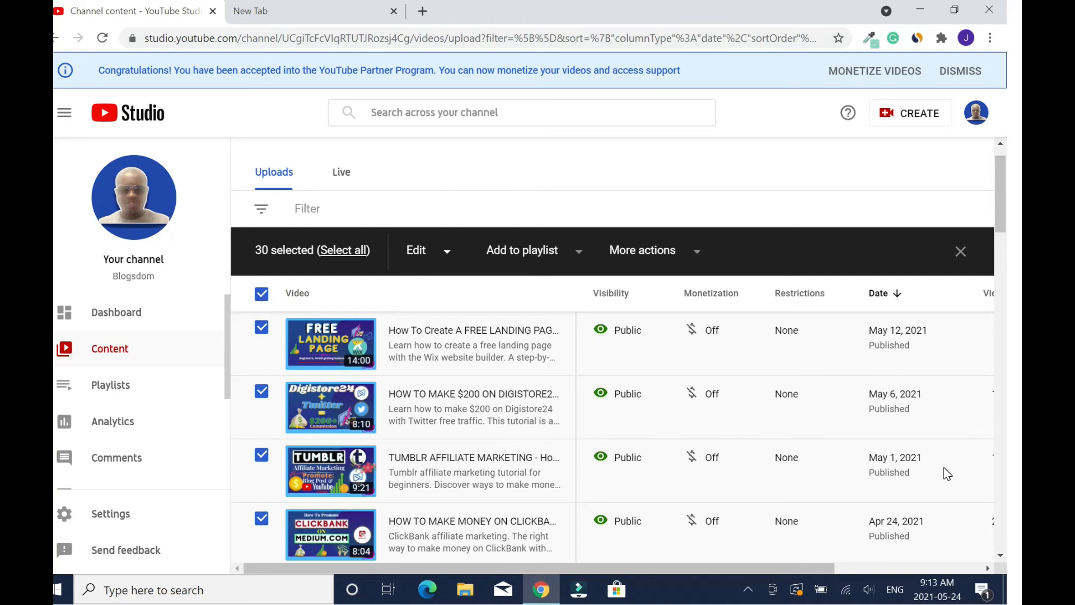
Bulk-edit the selected videos' Monetization to On and submit the update.
click(416, 249)
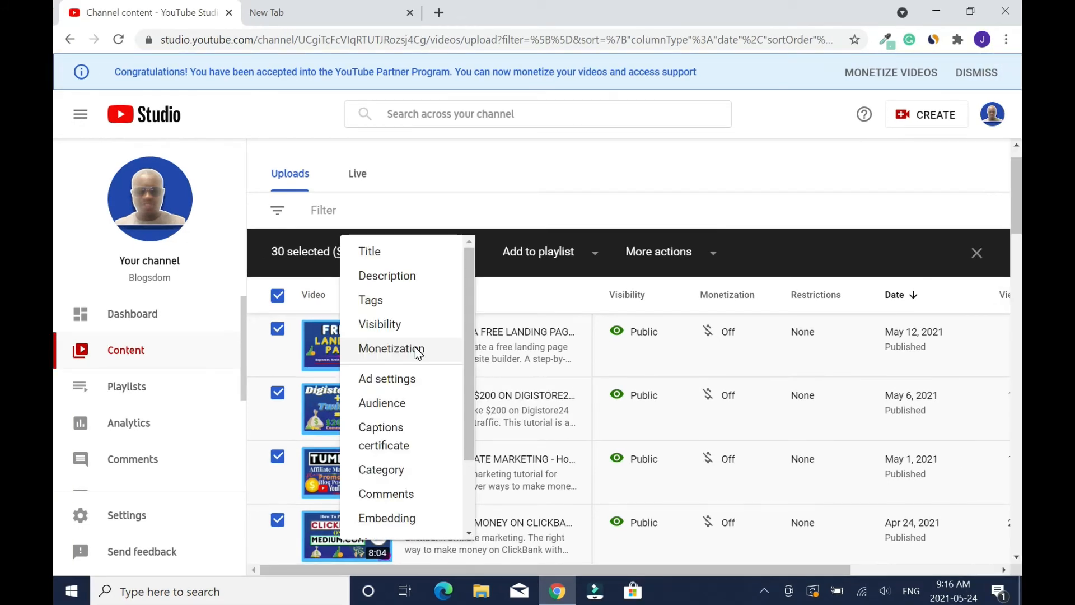
click(391, 348)
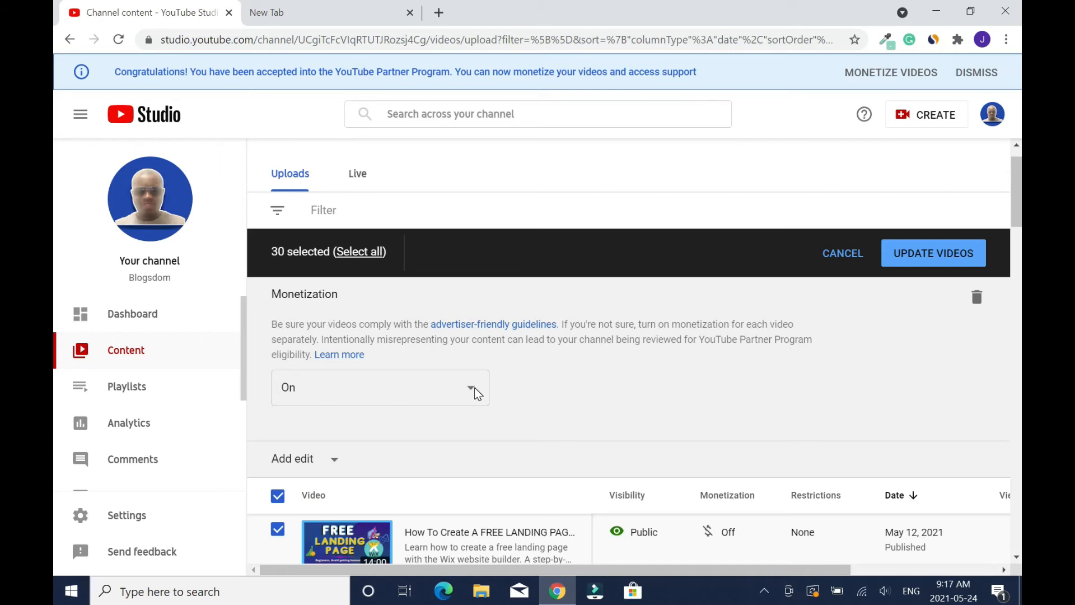
mouse_move(476, 400)
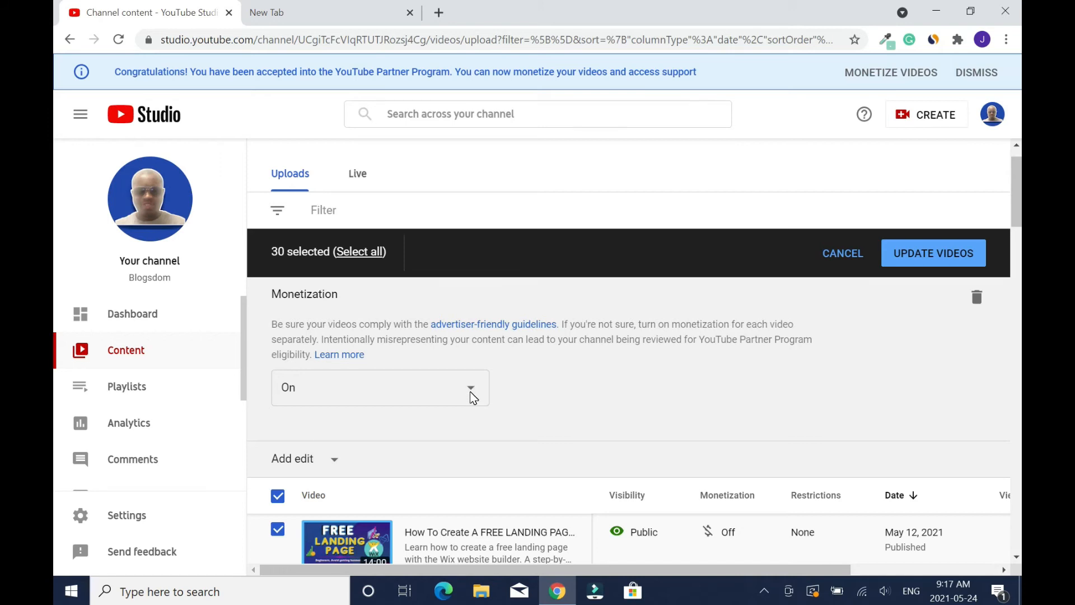
mouse_move(470, 397)
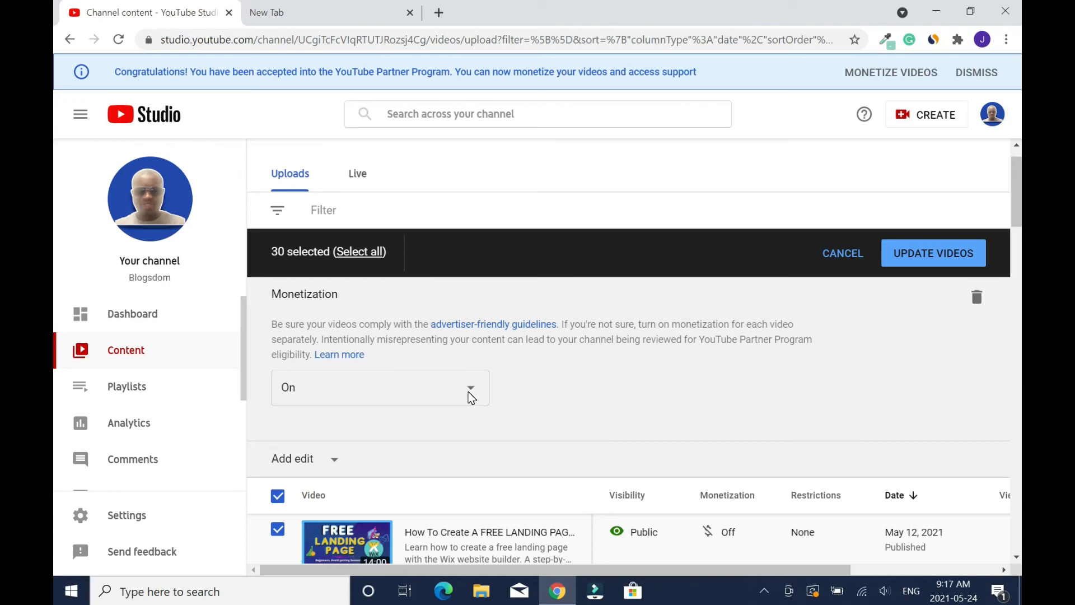
mouse_move(477, 400)
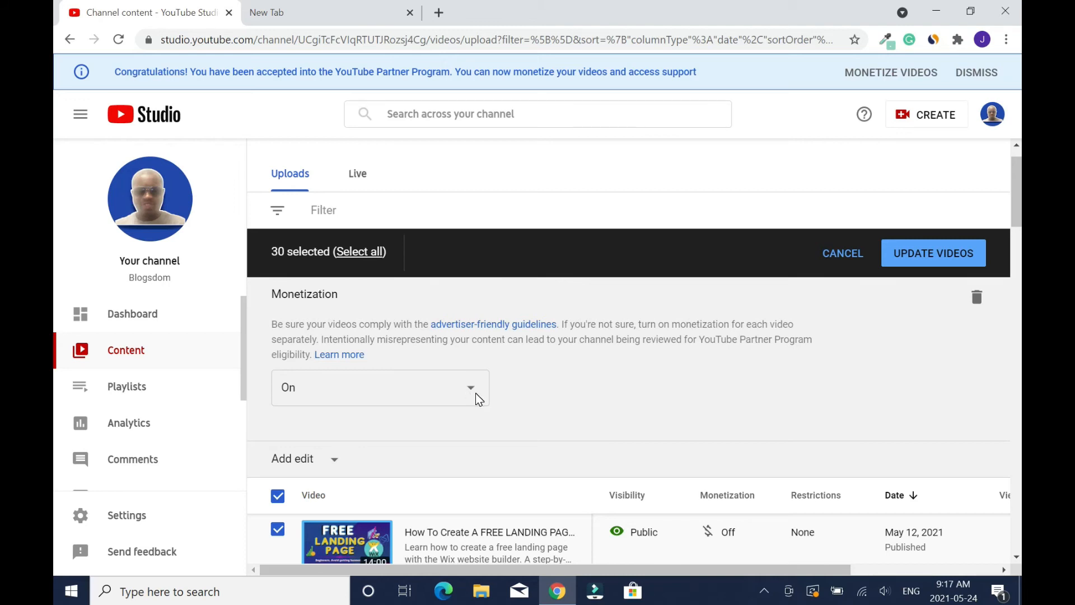
mouse_move(919, 311)
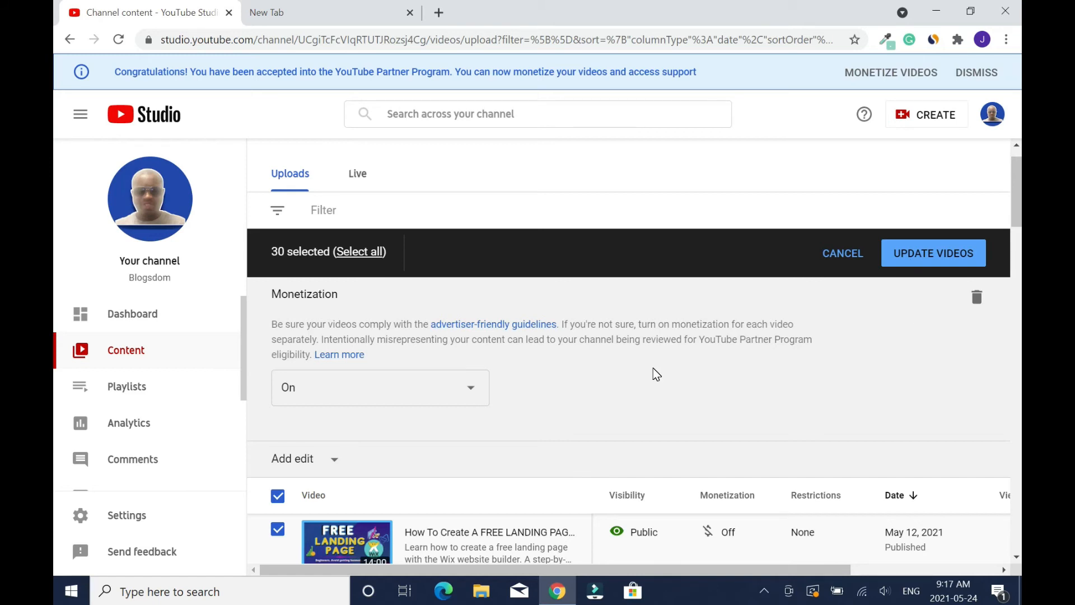
click(932, 253)
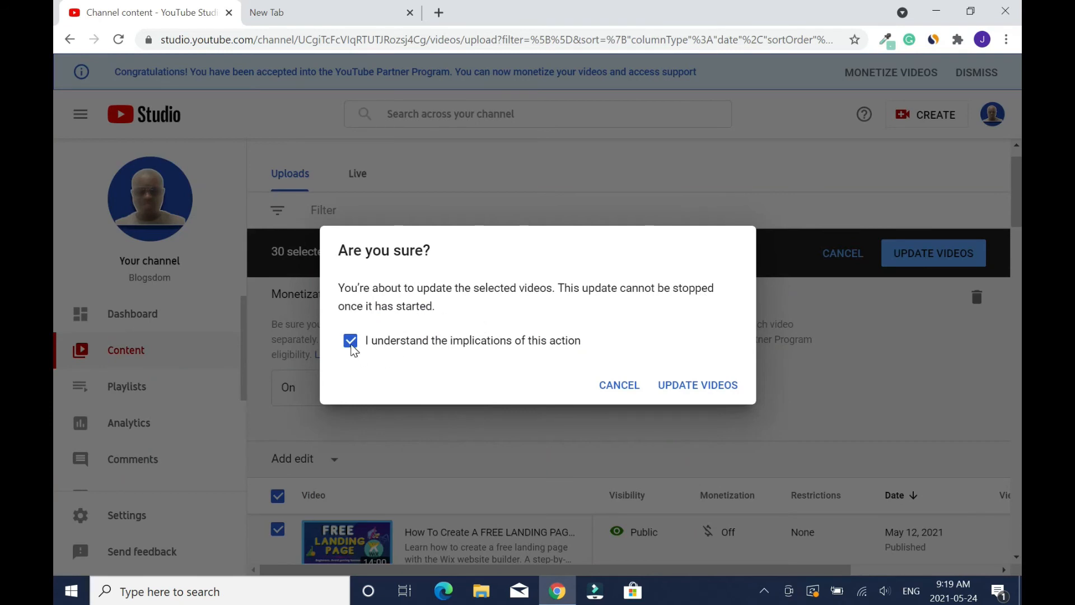
mouse_move(615, 352)
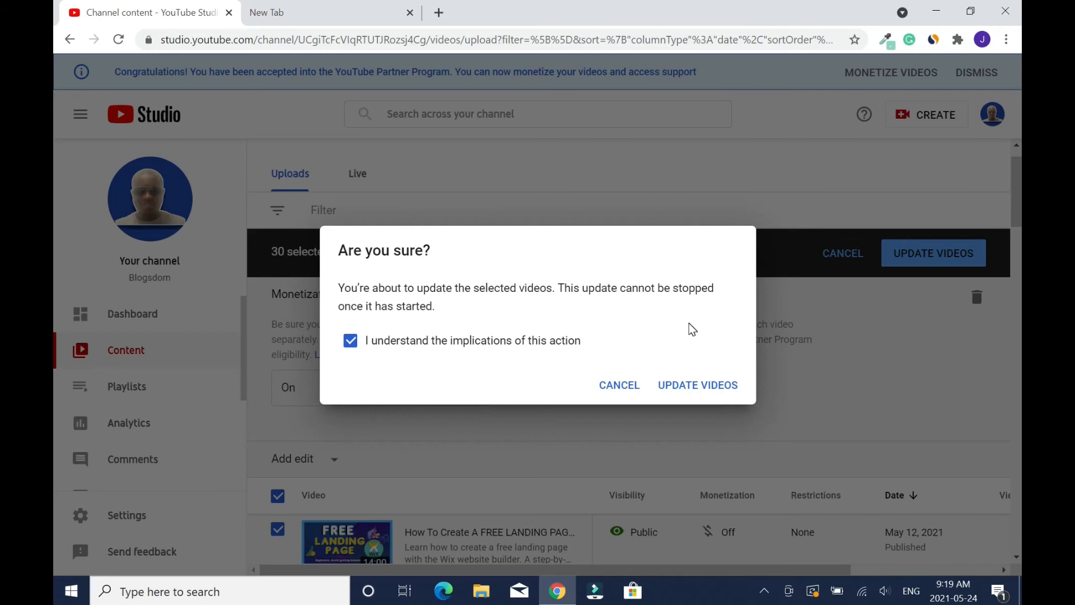
mouse_move(718, 337)
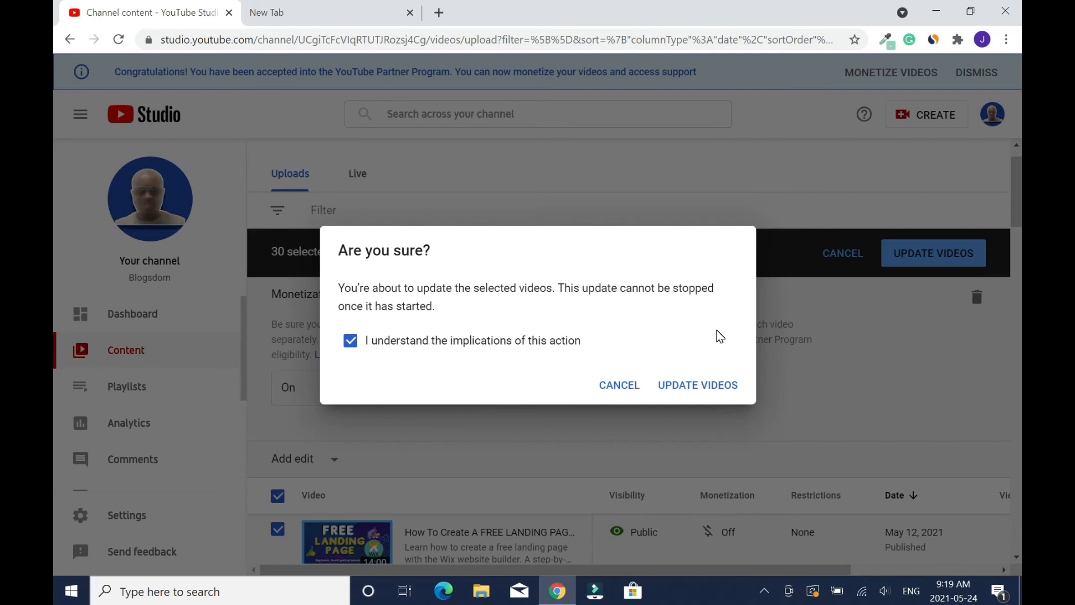
mouse_move(681, 368)
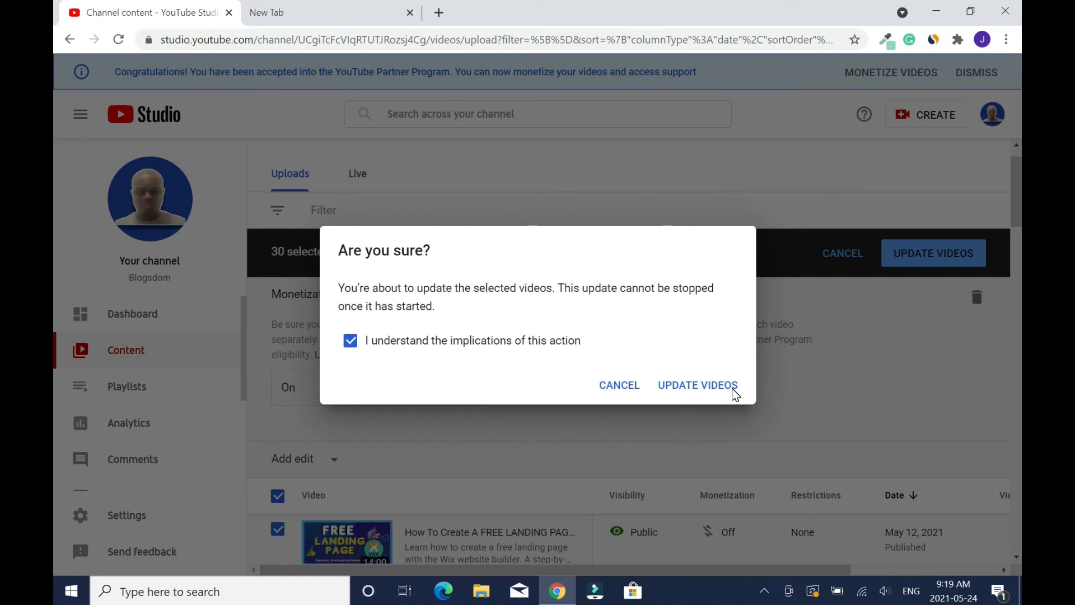
mouse_move(740, 398)
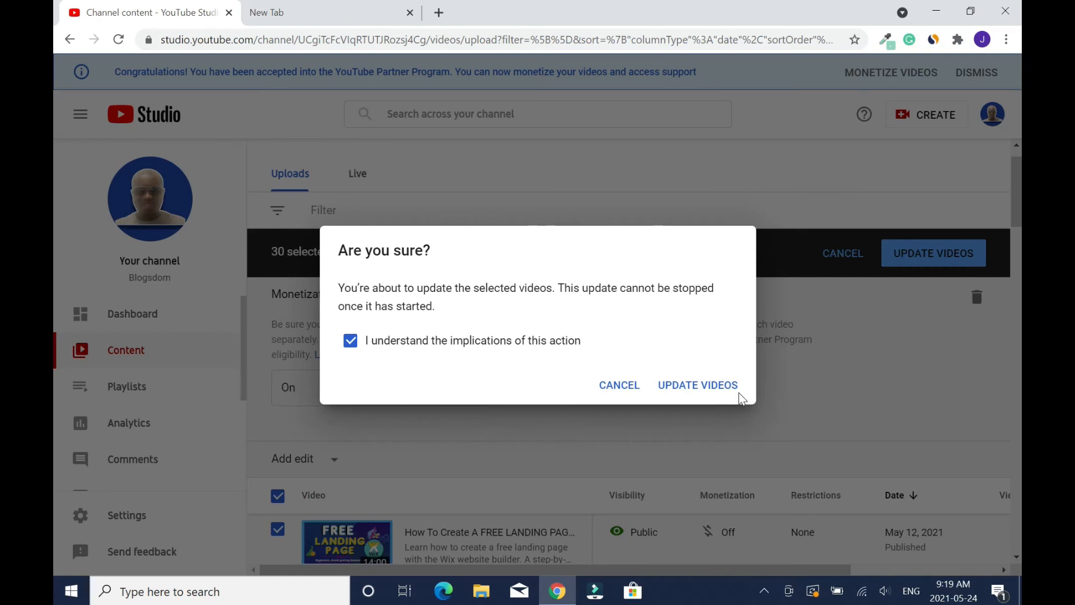
mouse_move(728, 392)
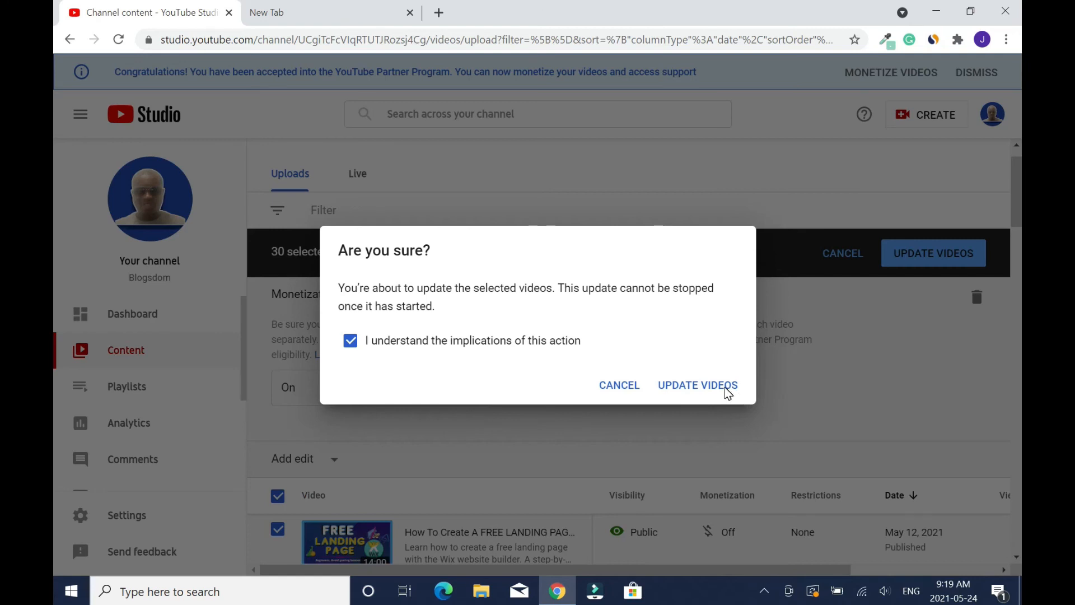
Confirm the 'Are you sure?' dialog to update all 30 selected videos.
click(697, 385)
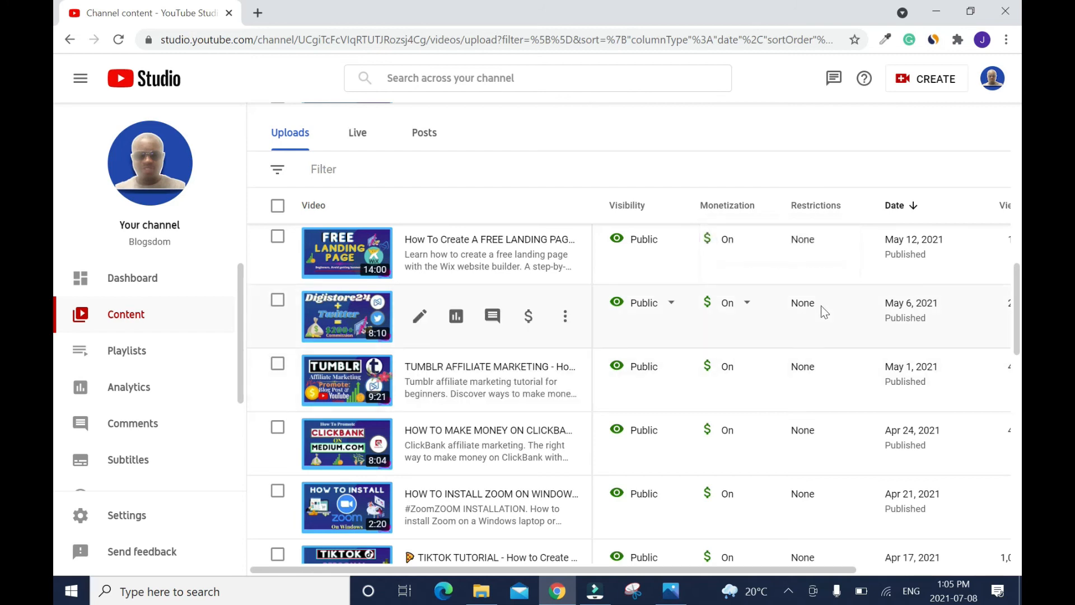
mouse_move(793, 324)
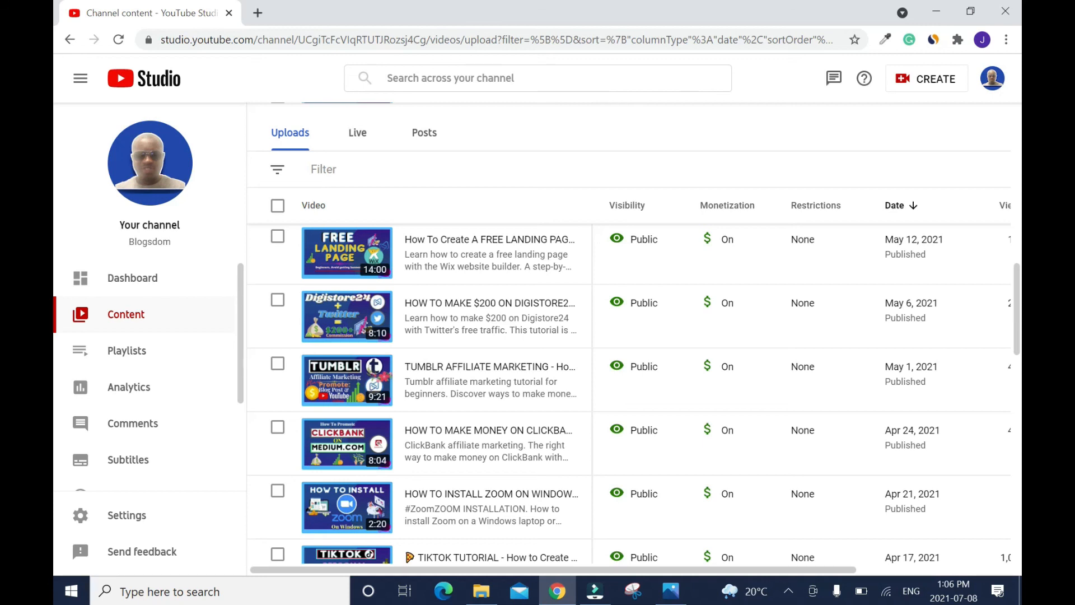
mouse_move(711, 132)
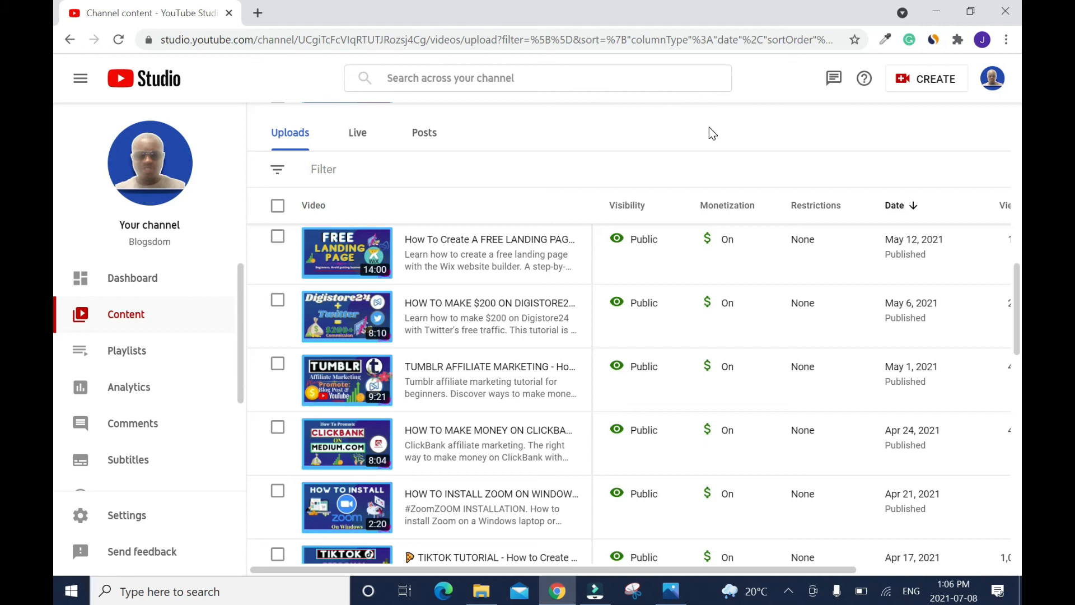